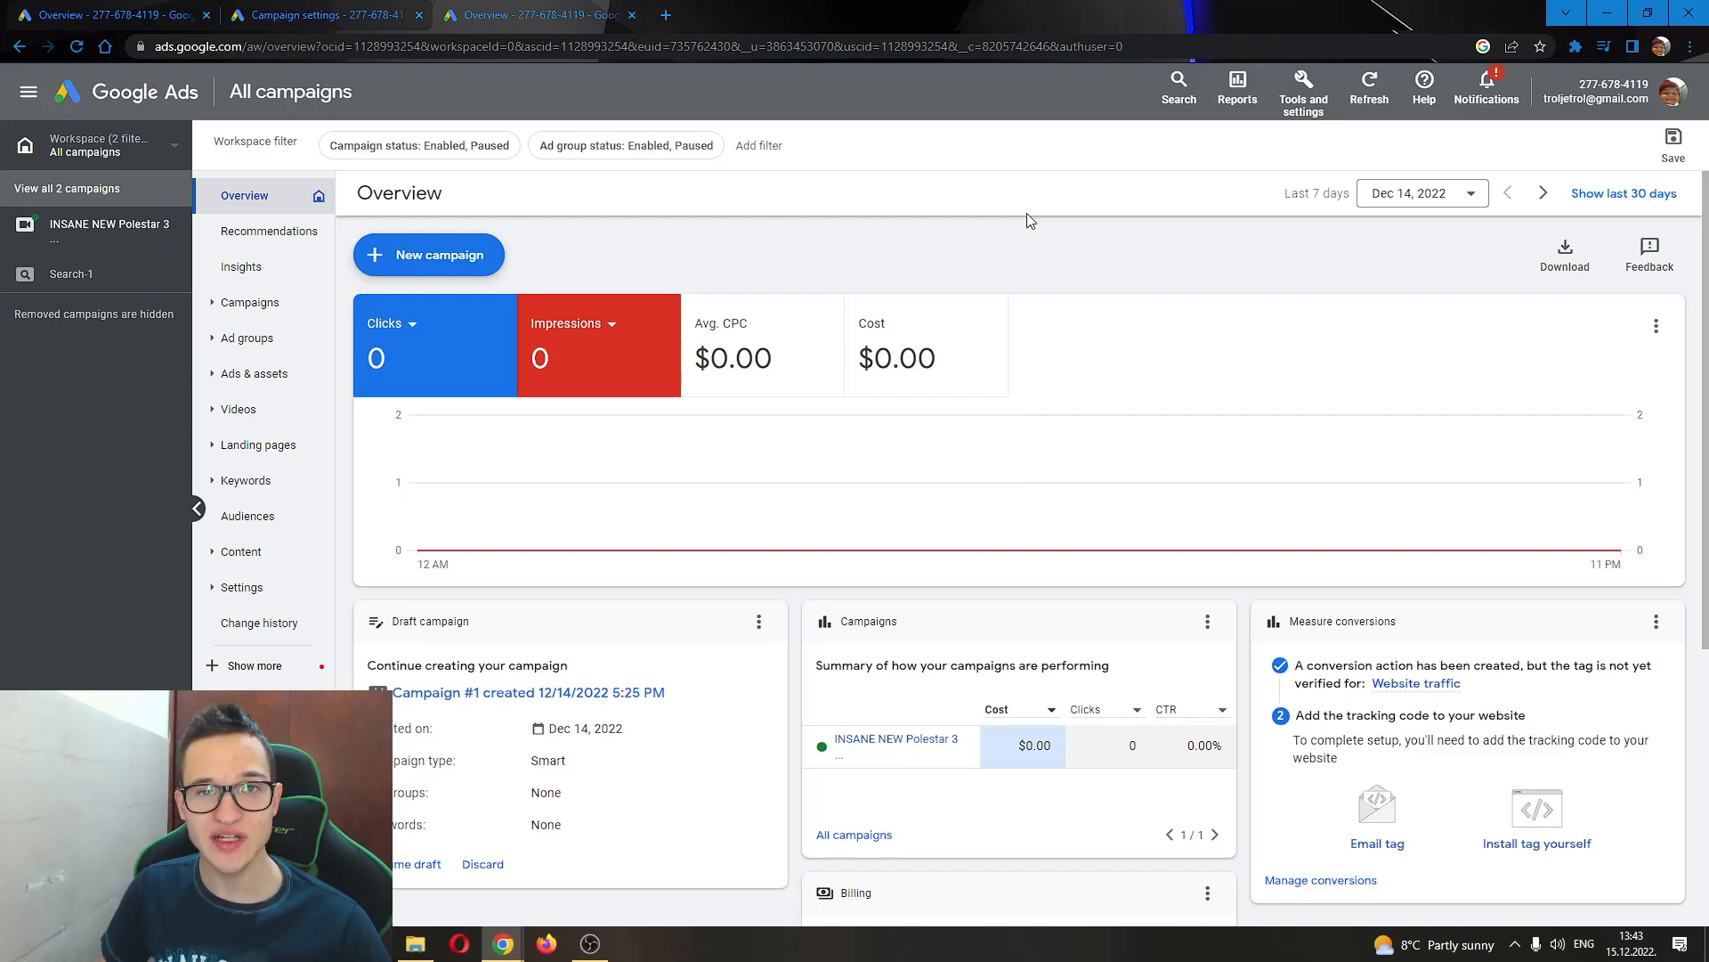
{"action": "mouse_move", "coordinate": [1017, 233]}
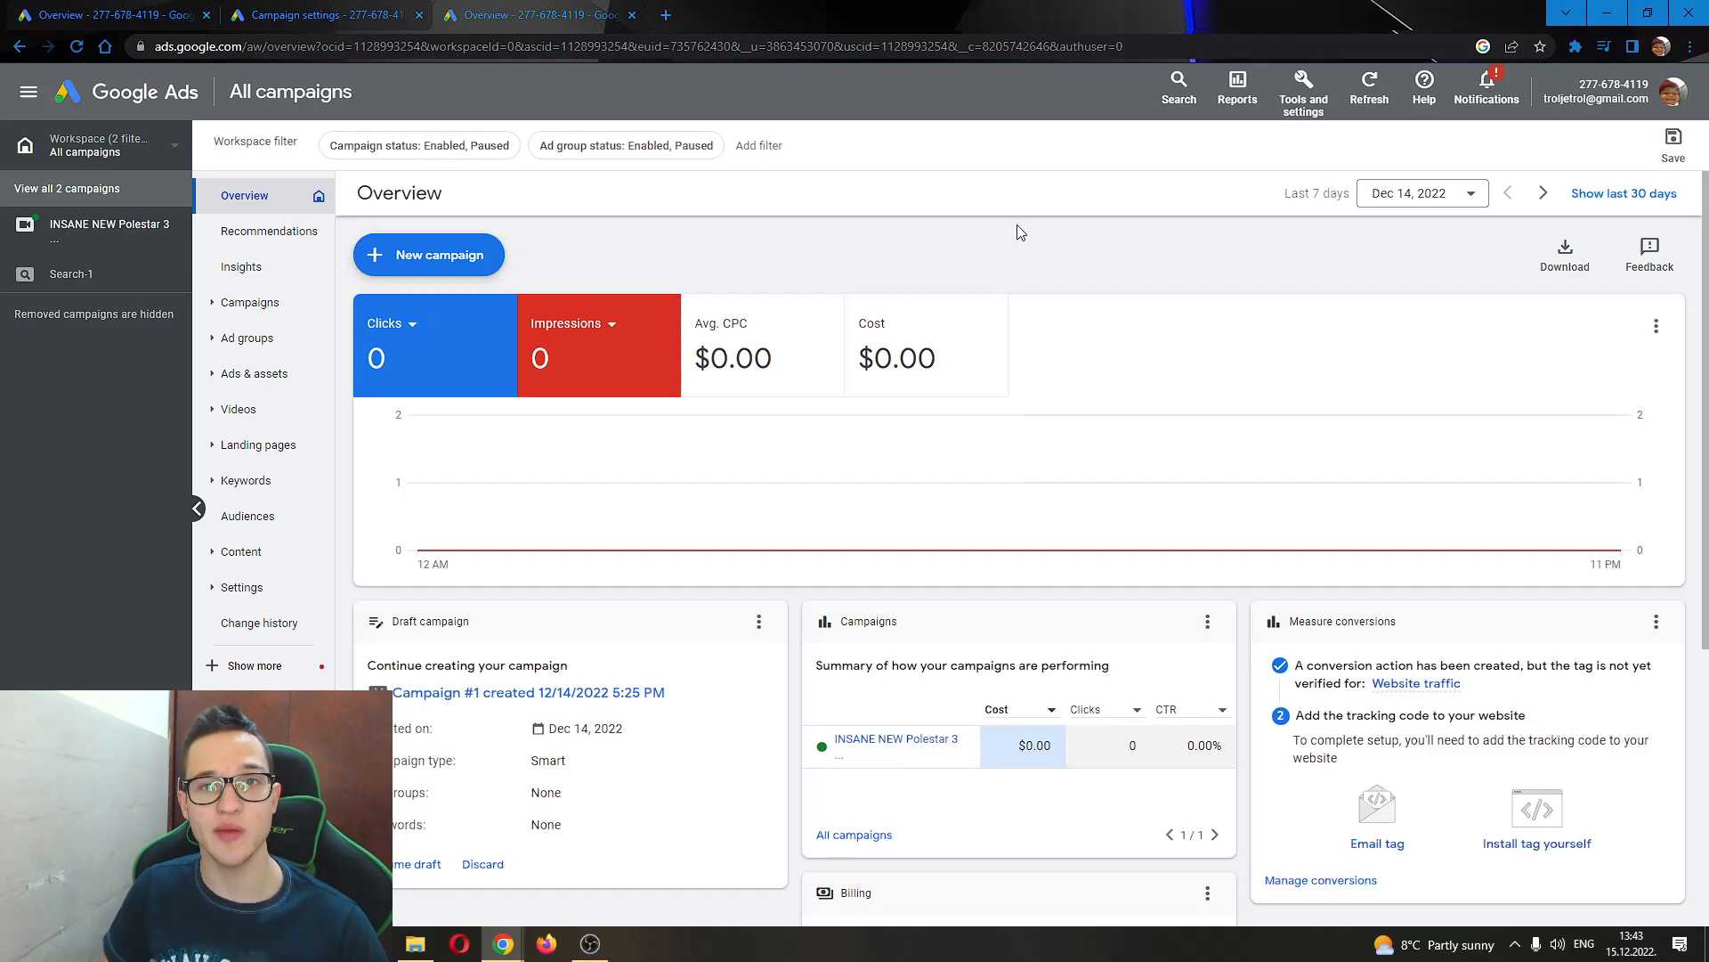
{"action": "mouse_move", "coordinate": [564, 116]}
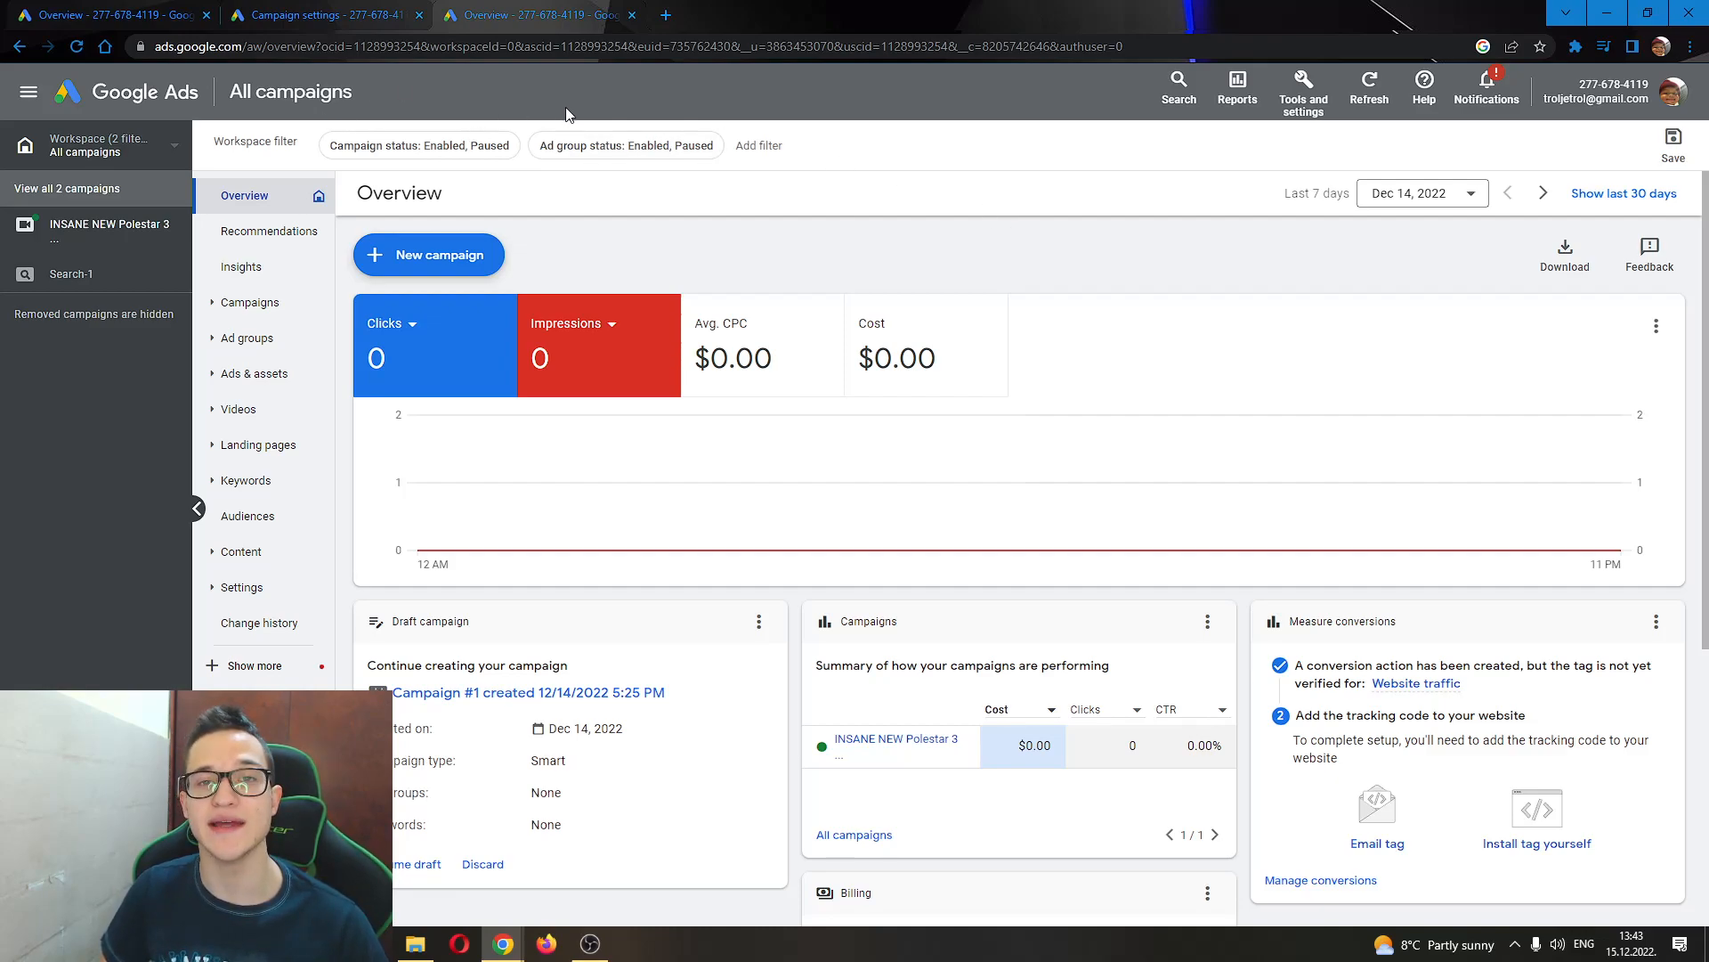
{"action": "mouse_move", "coordinate": [1006, 131]}
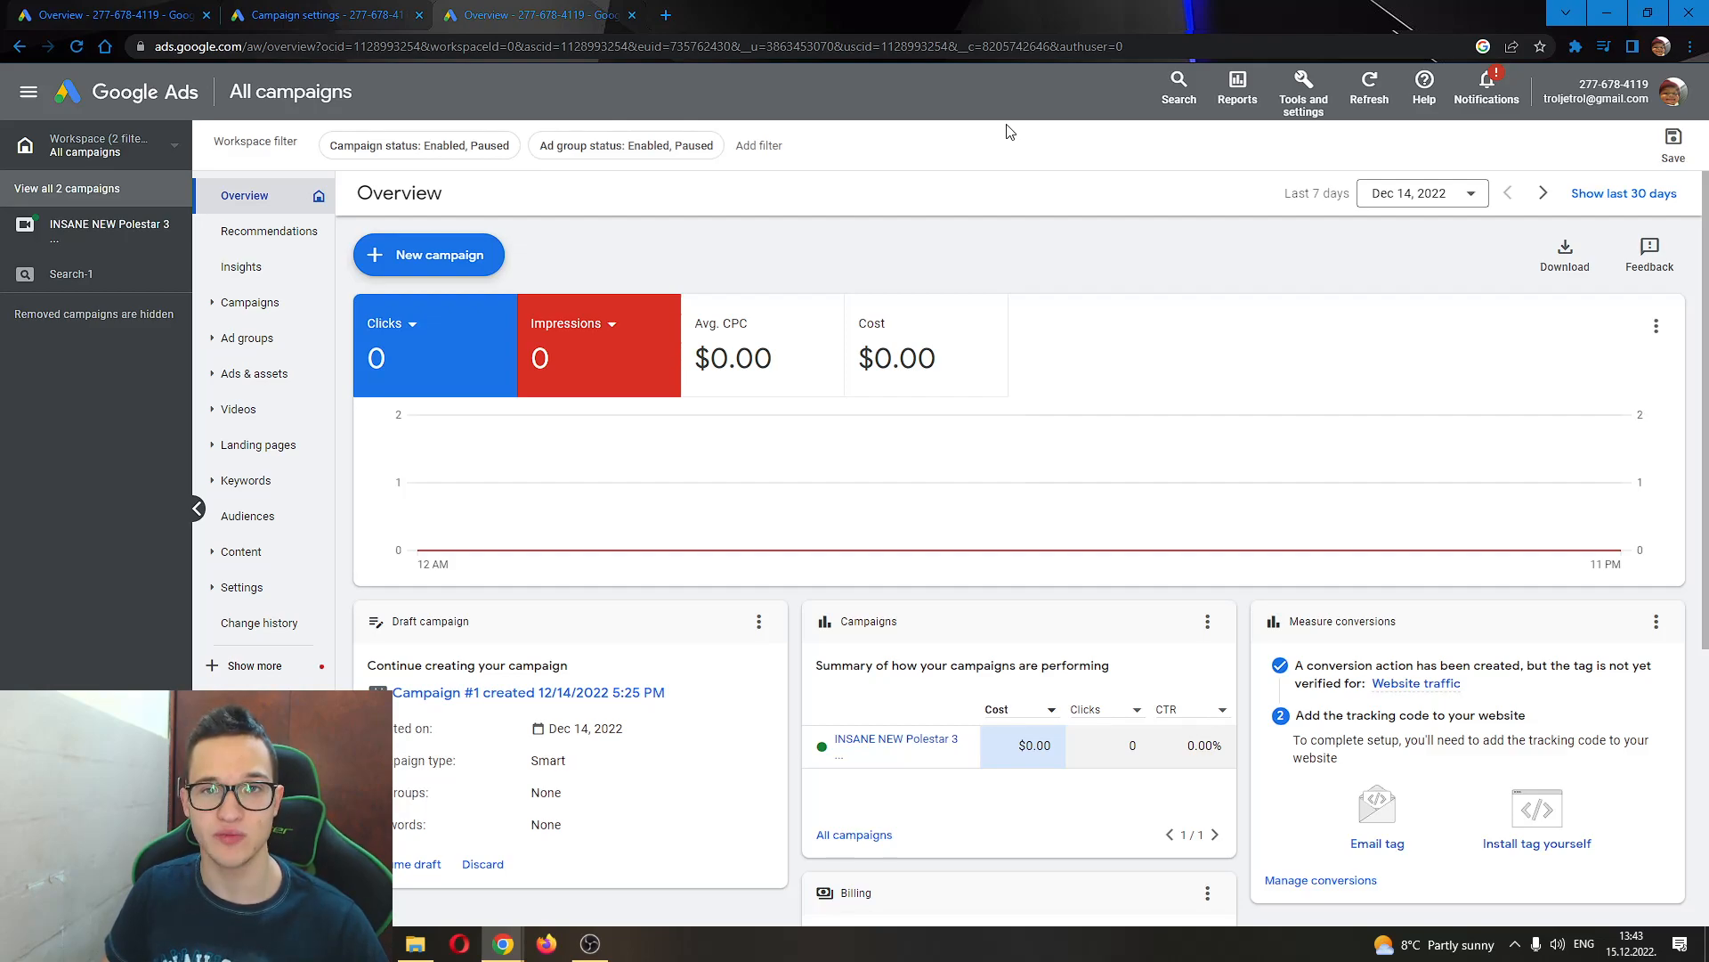
{"action": "mouse_move", "coordinate": [615, 92]}
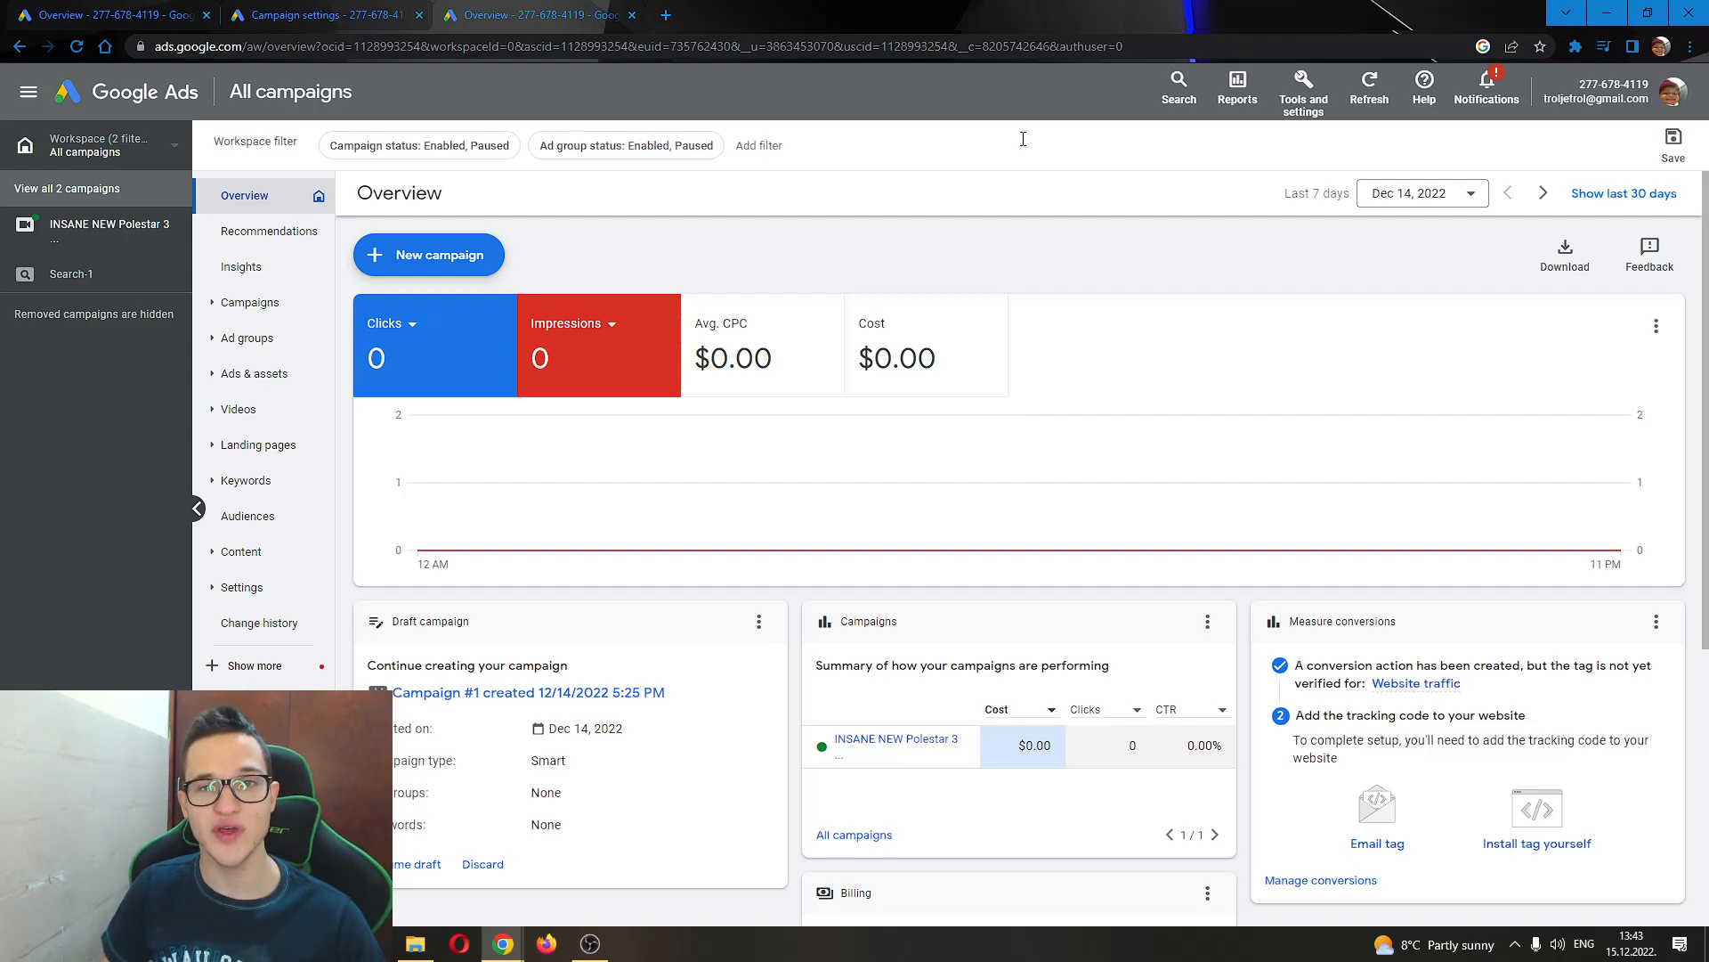
{"action": "mouse_move", "coordinate": [992, 77]}
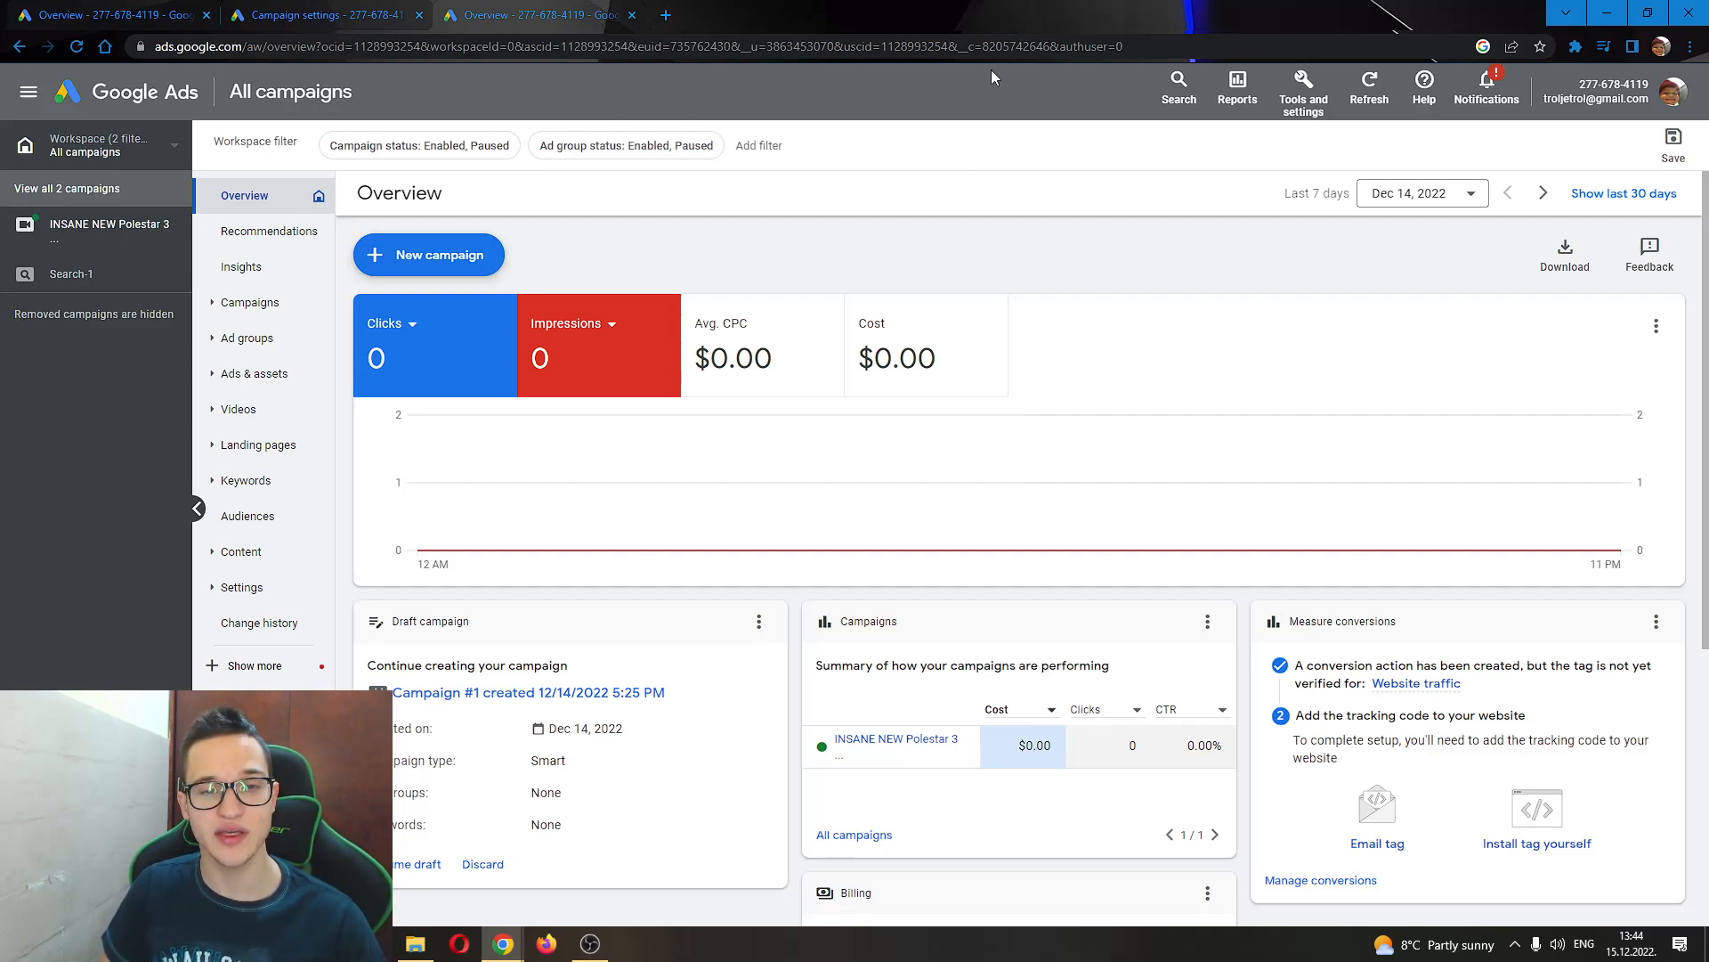
{"action": "mouse_move", "coordinate": [831, 279]}
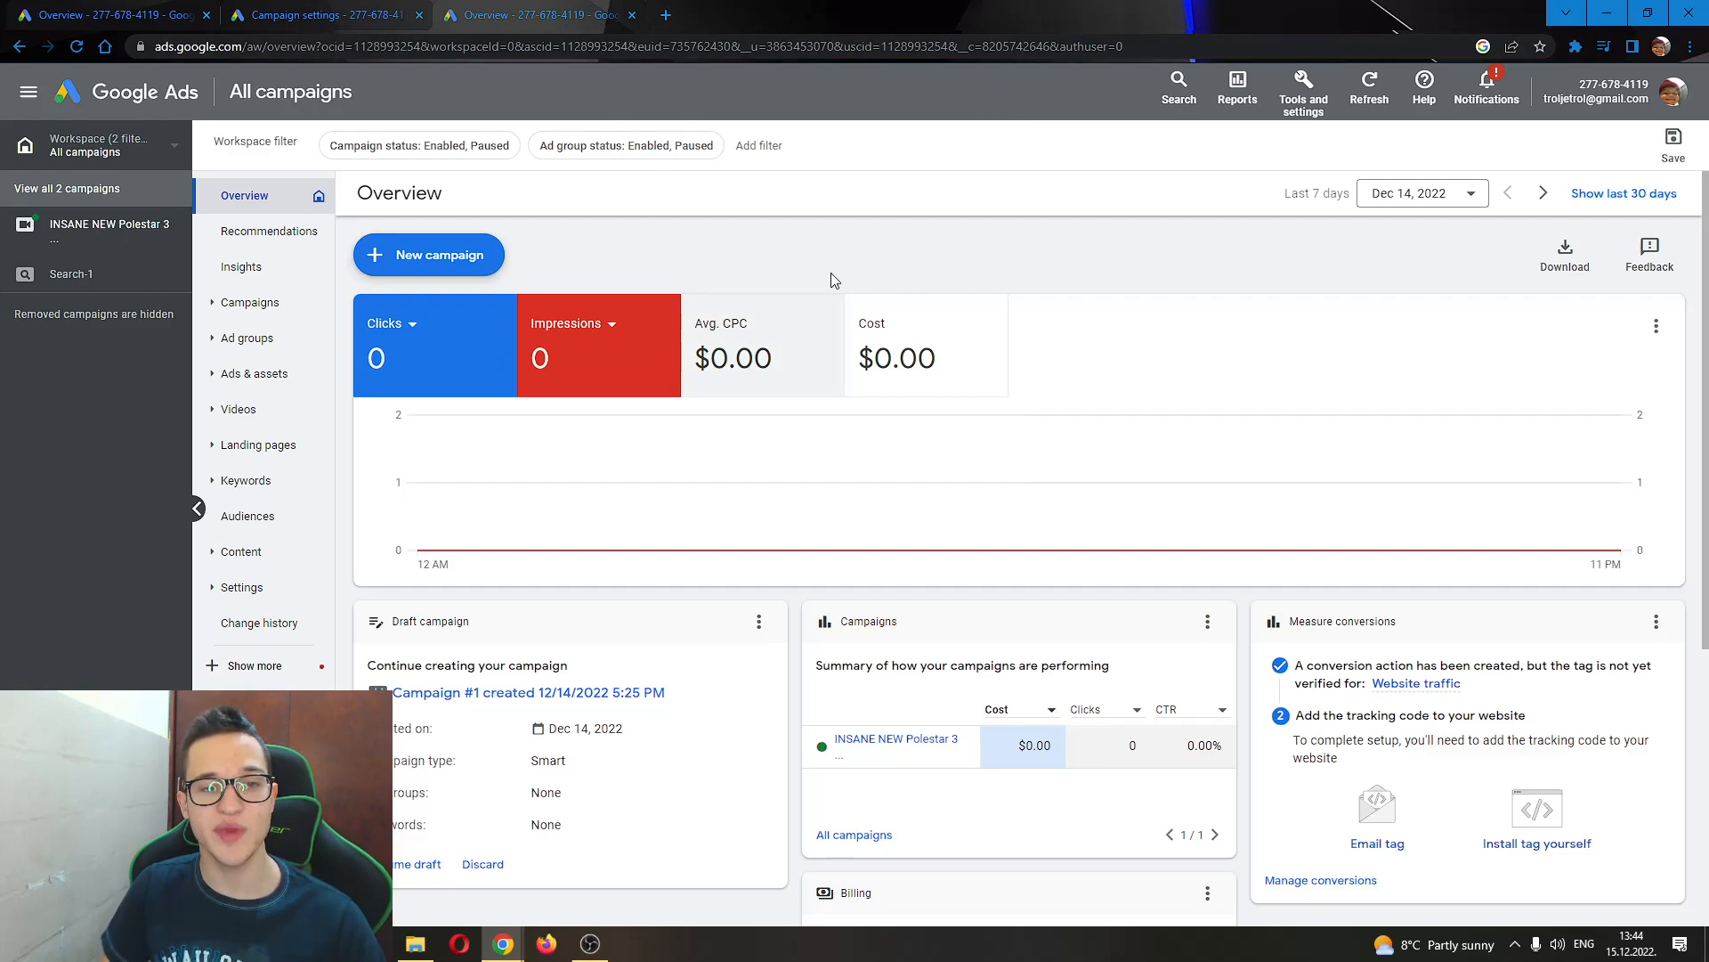
{"action": "mouse_move", "coordinate": [473, 315]}
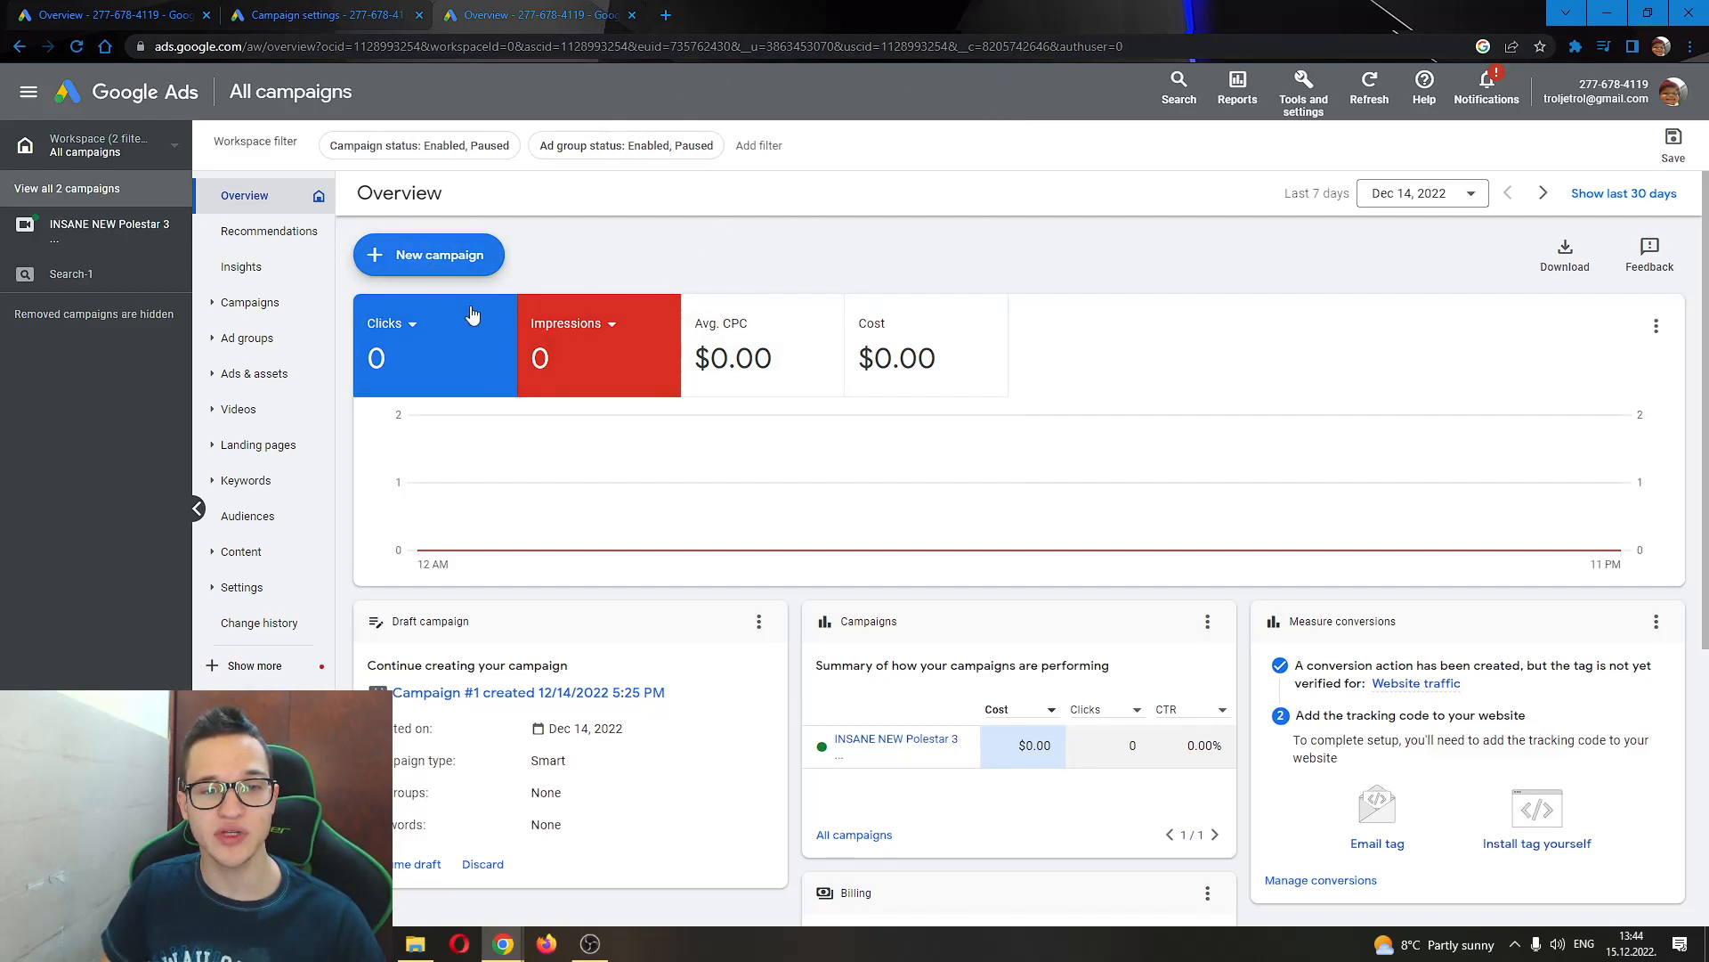
{"action": "mouse_move", "coordinate": [993, 171]}
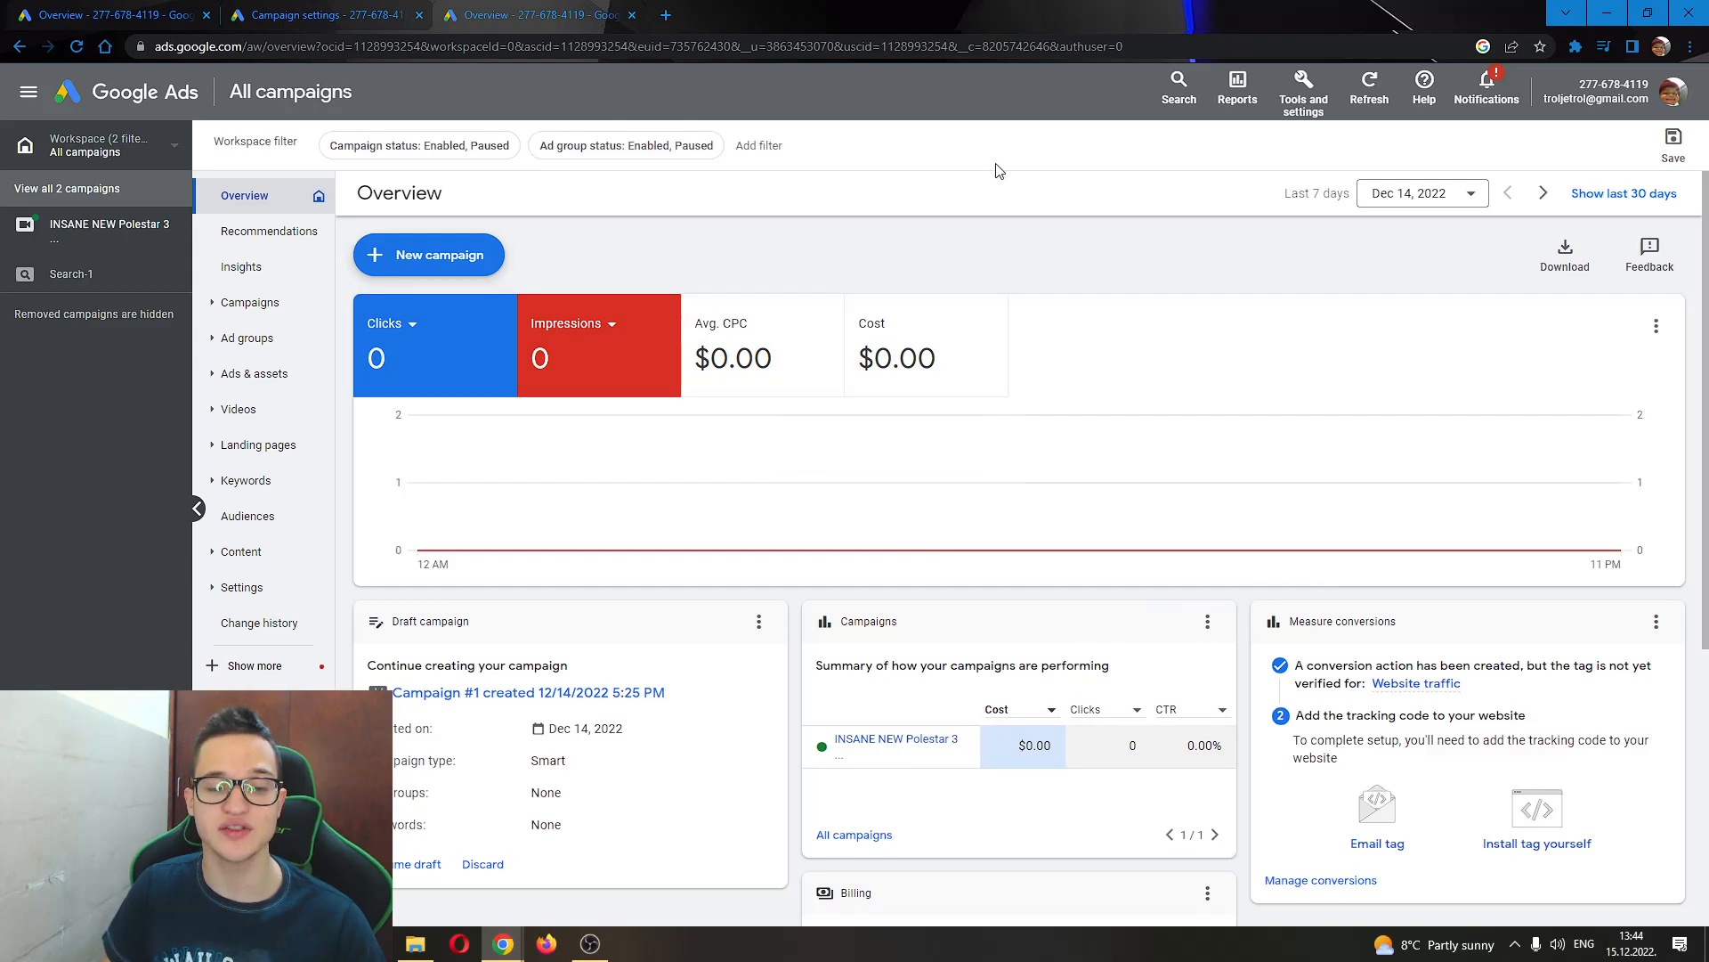
{"action": "mouse_move", "coordinate": [1176, 223]}
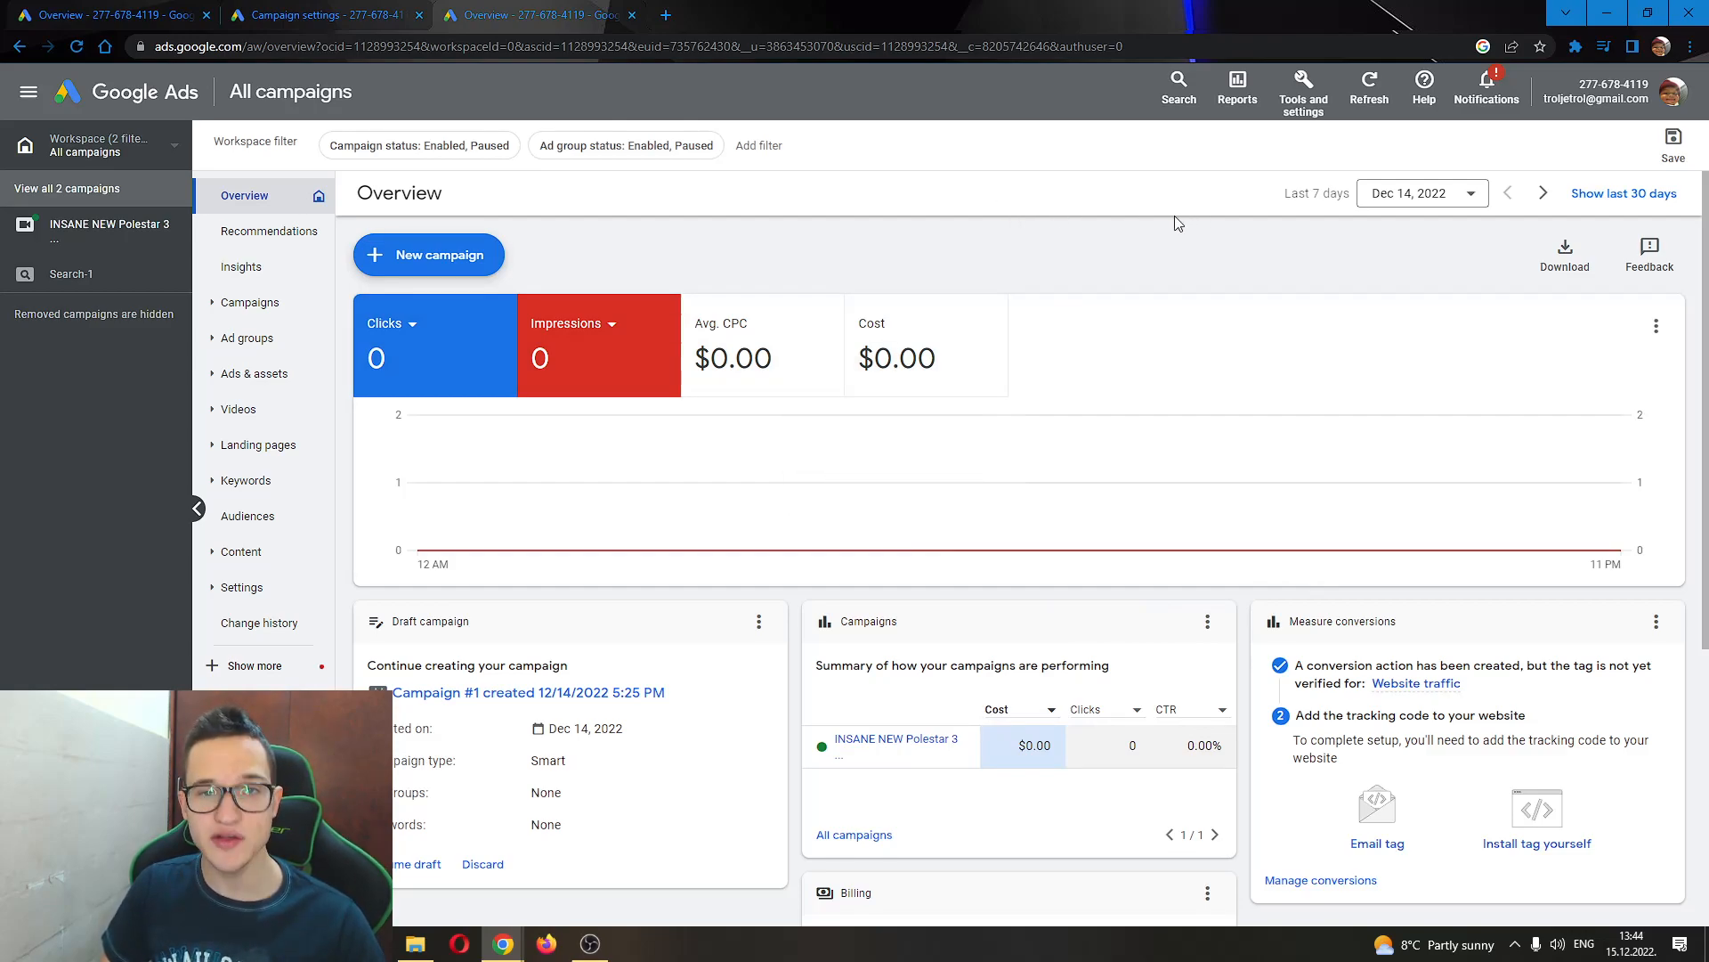
{"action": "mouse_move", "coordinate": [1154, 179]}
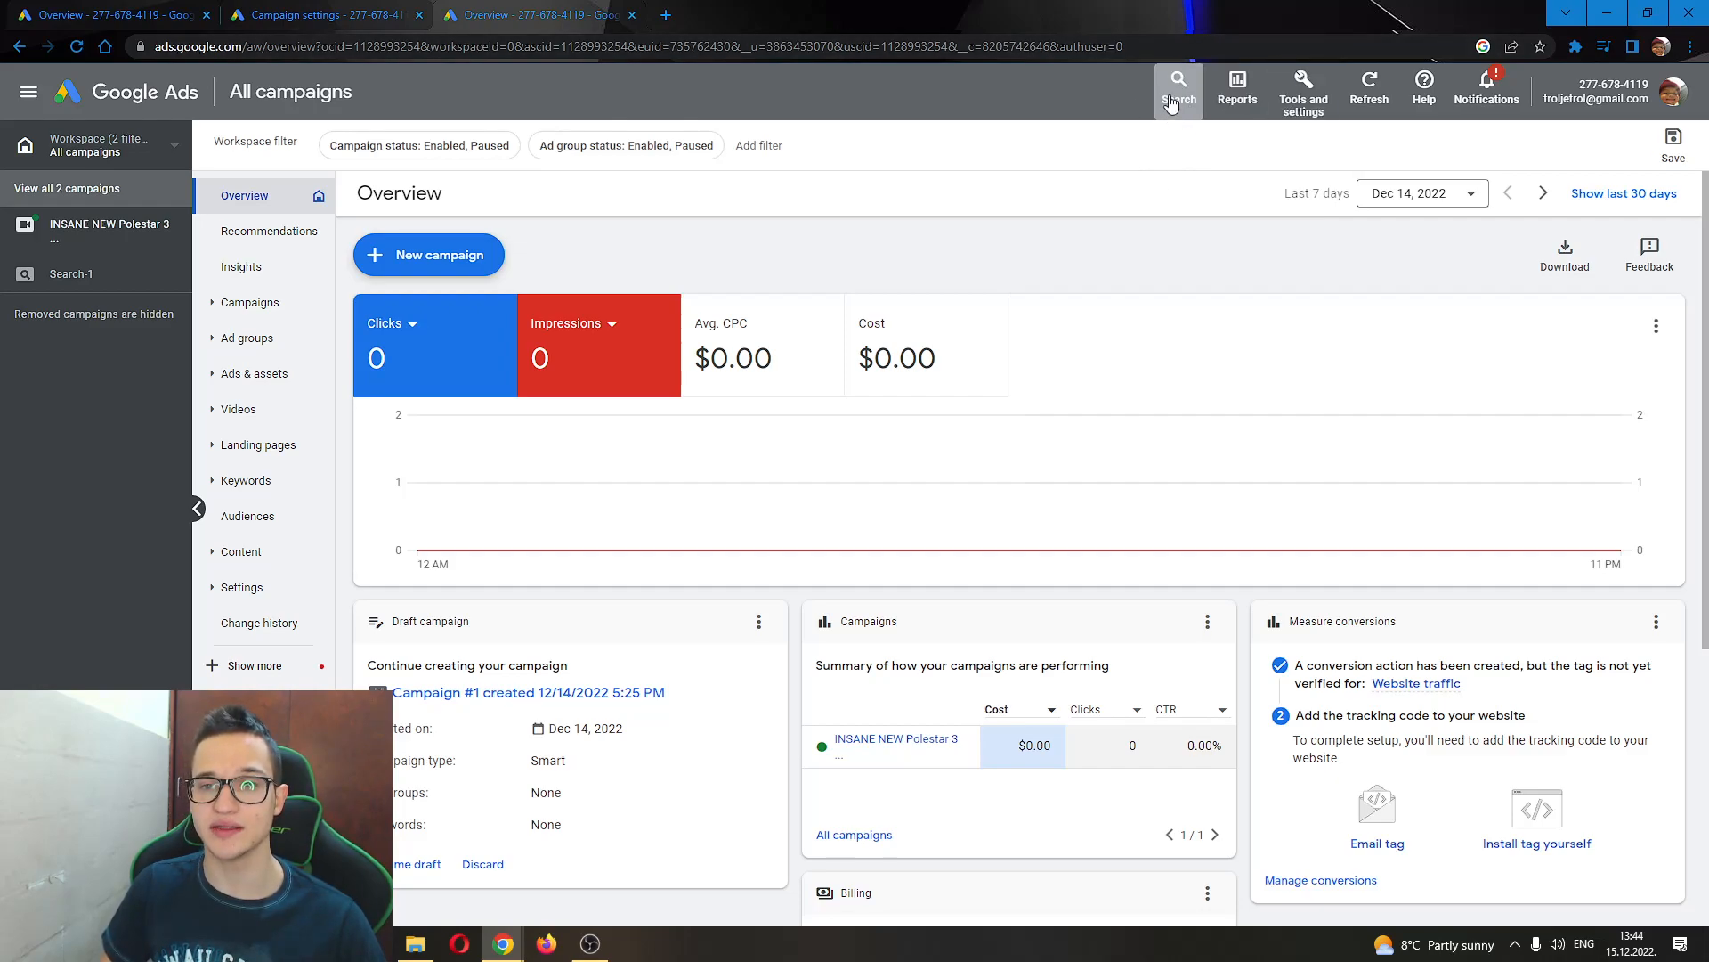
Search Google Ads for 'promo code' and go to the Promotional / Coupon codes page
{"action": "left_click", "coordinate": [1178, 83]}
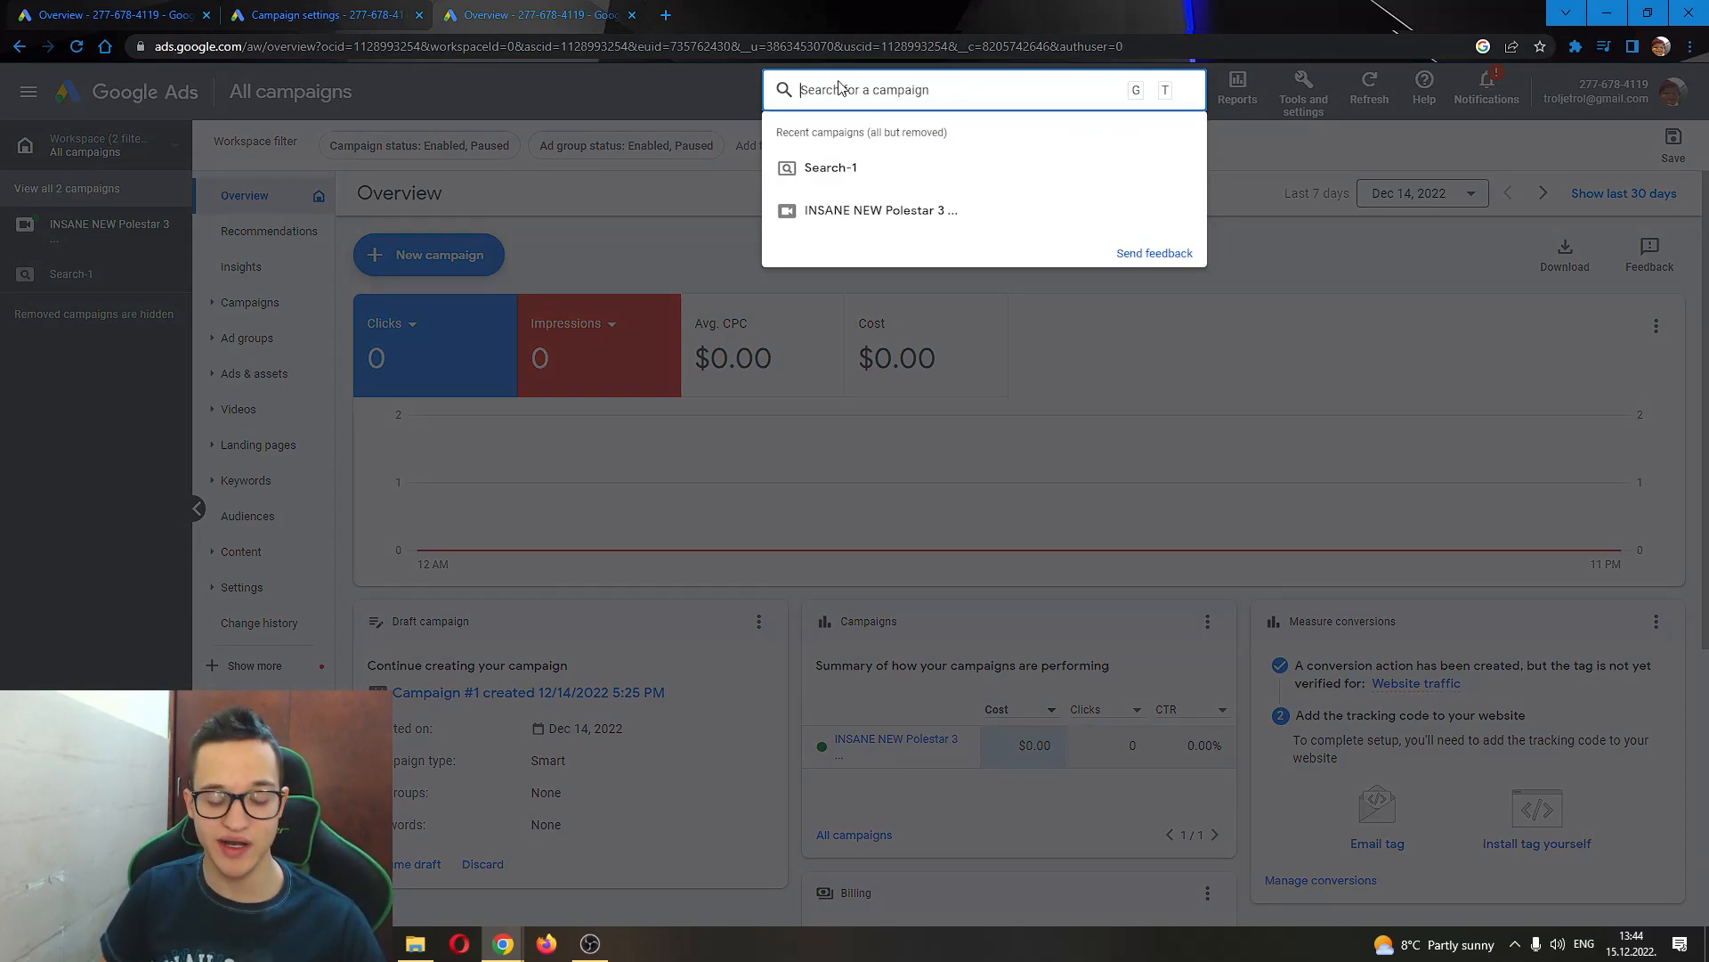
{"action": "type", "text": "promo code"}
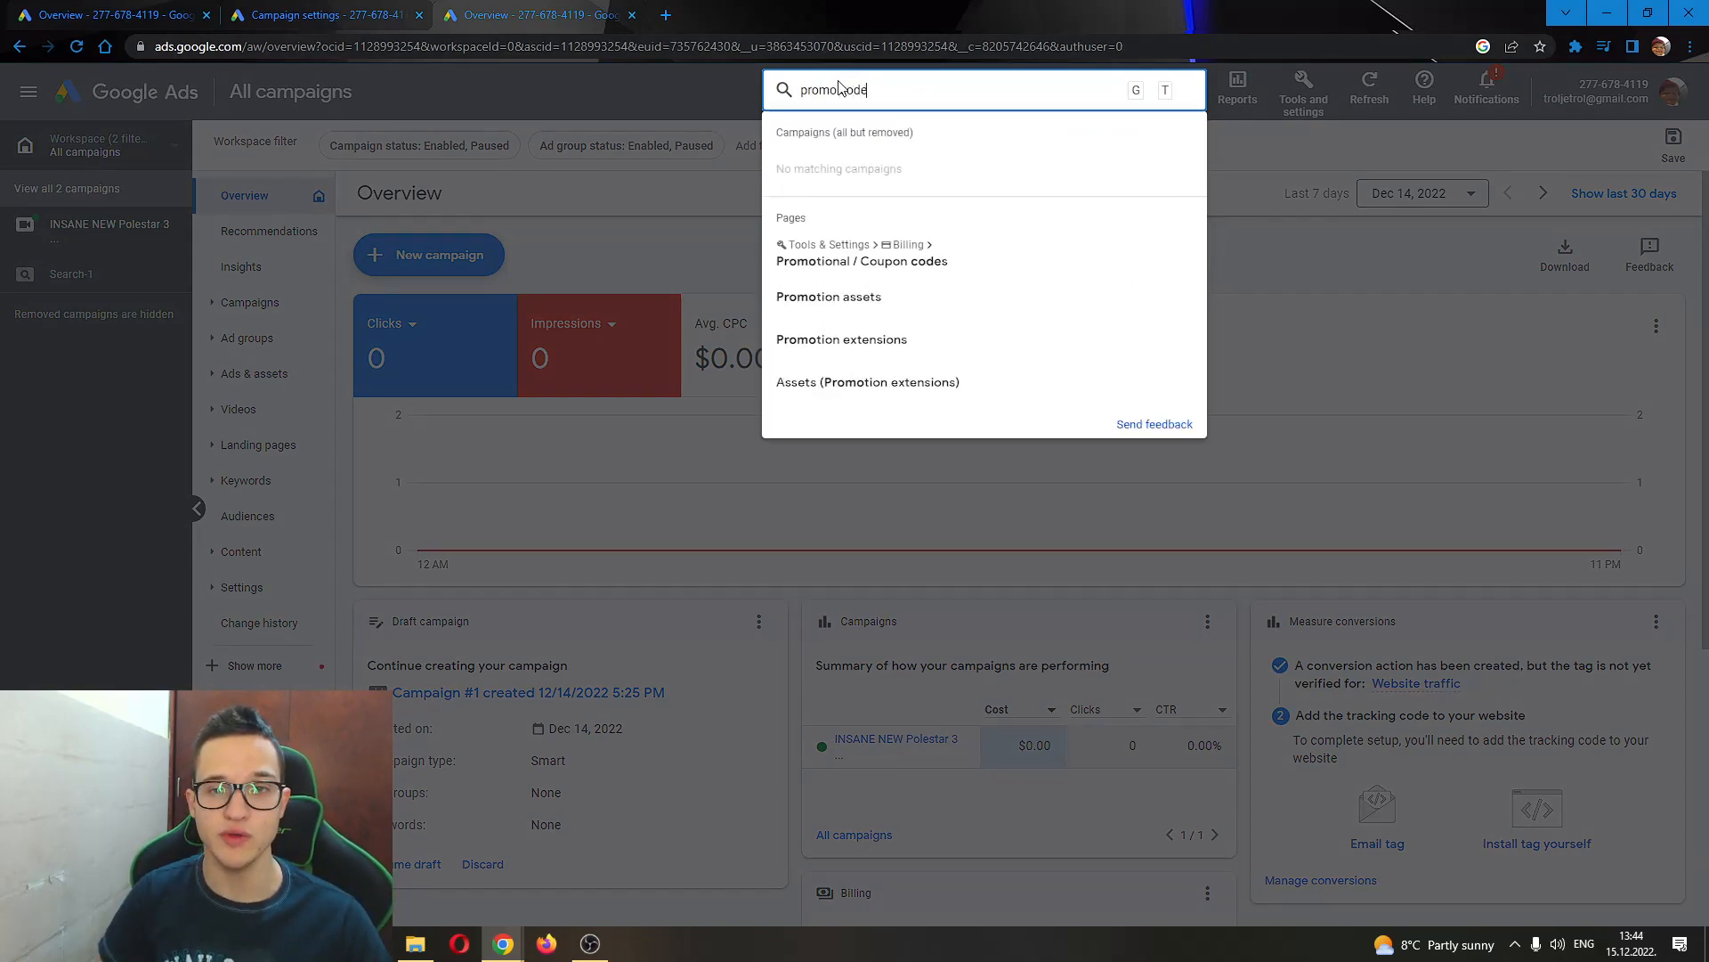
{"action": "key", "text": "space"}
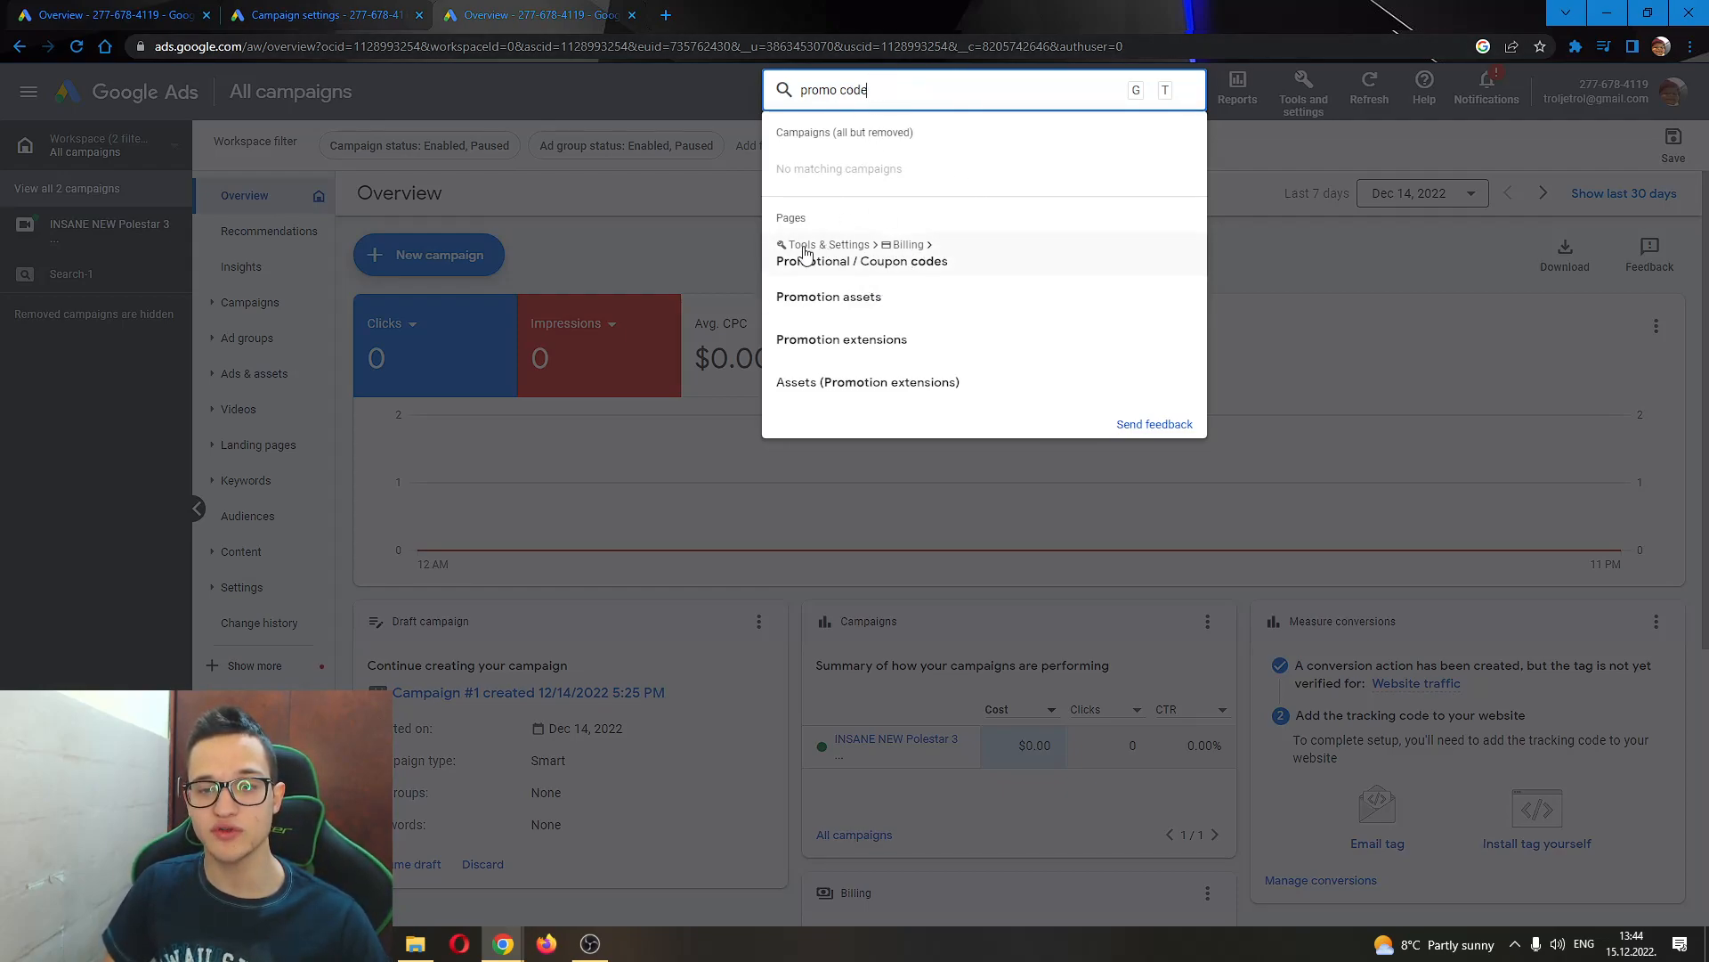
{"action": "mouse_move", "coordinate": [826, 278]}
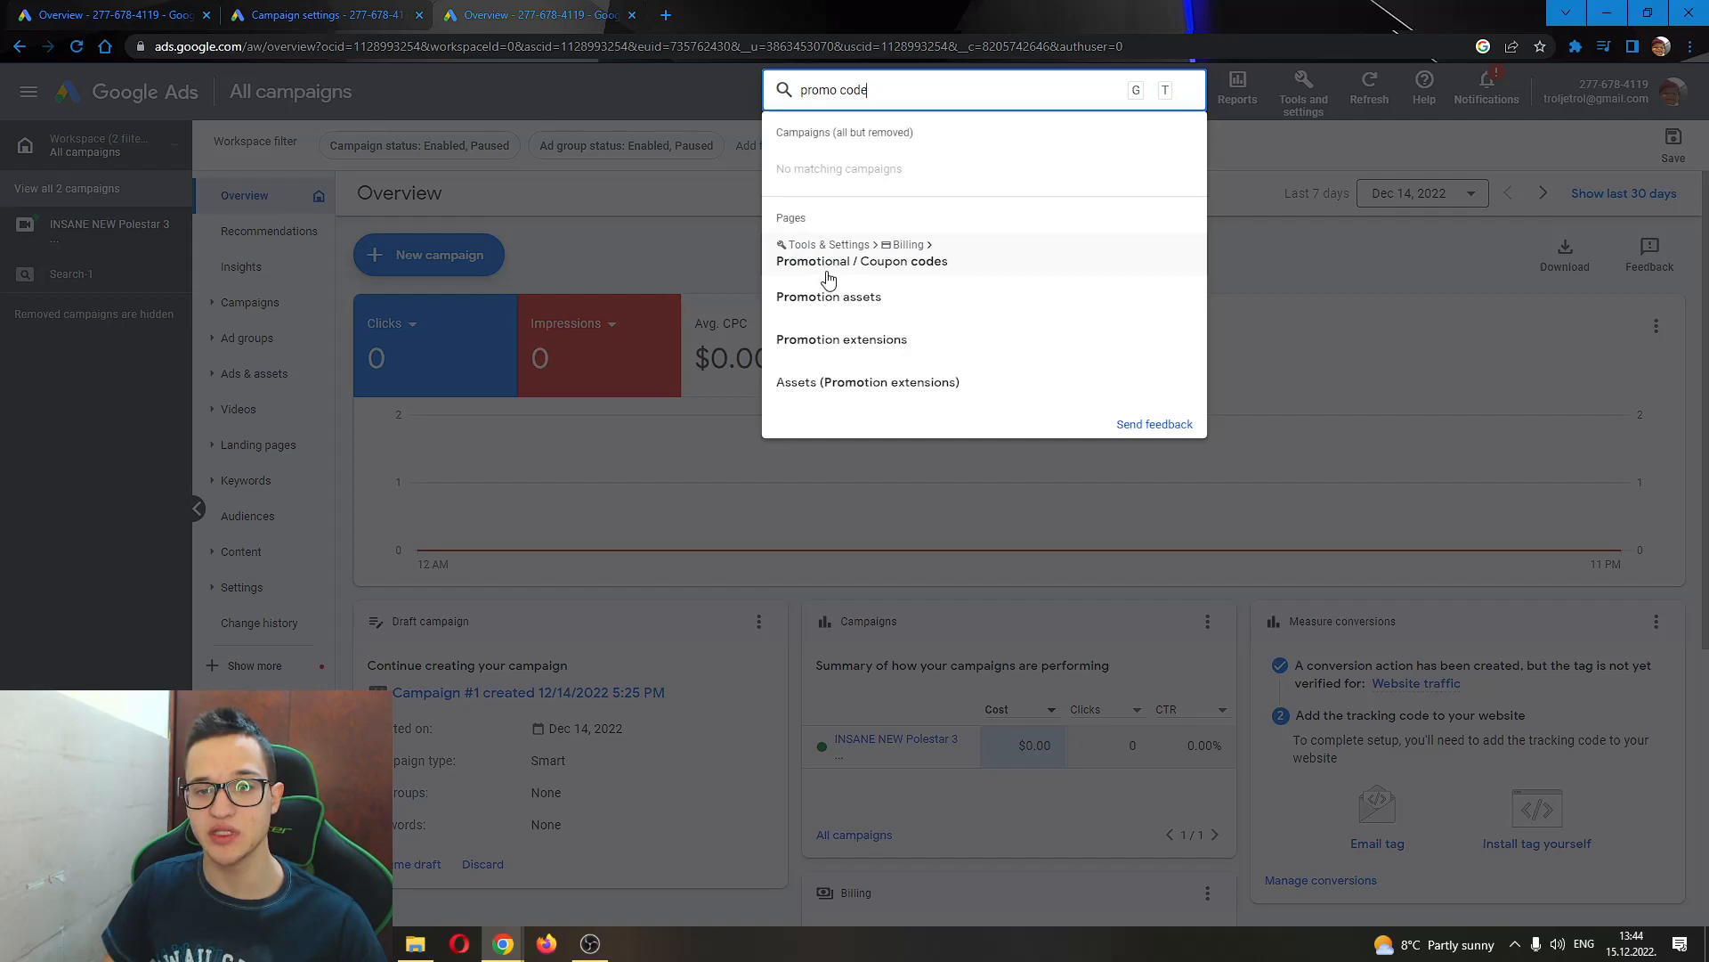
{"action": "mouse_move", "coordinate": [957, 267]}
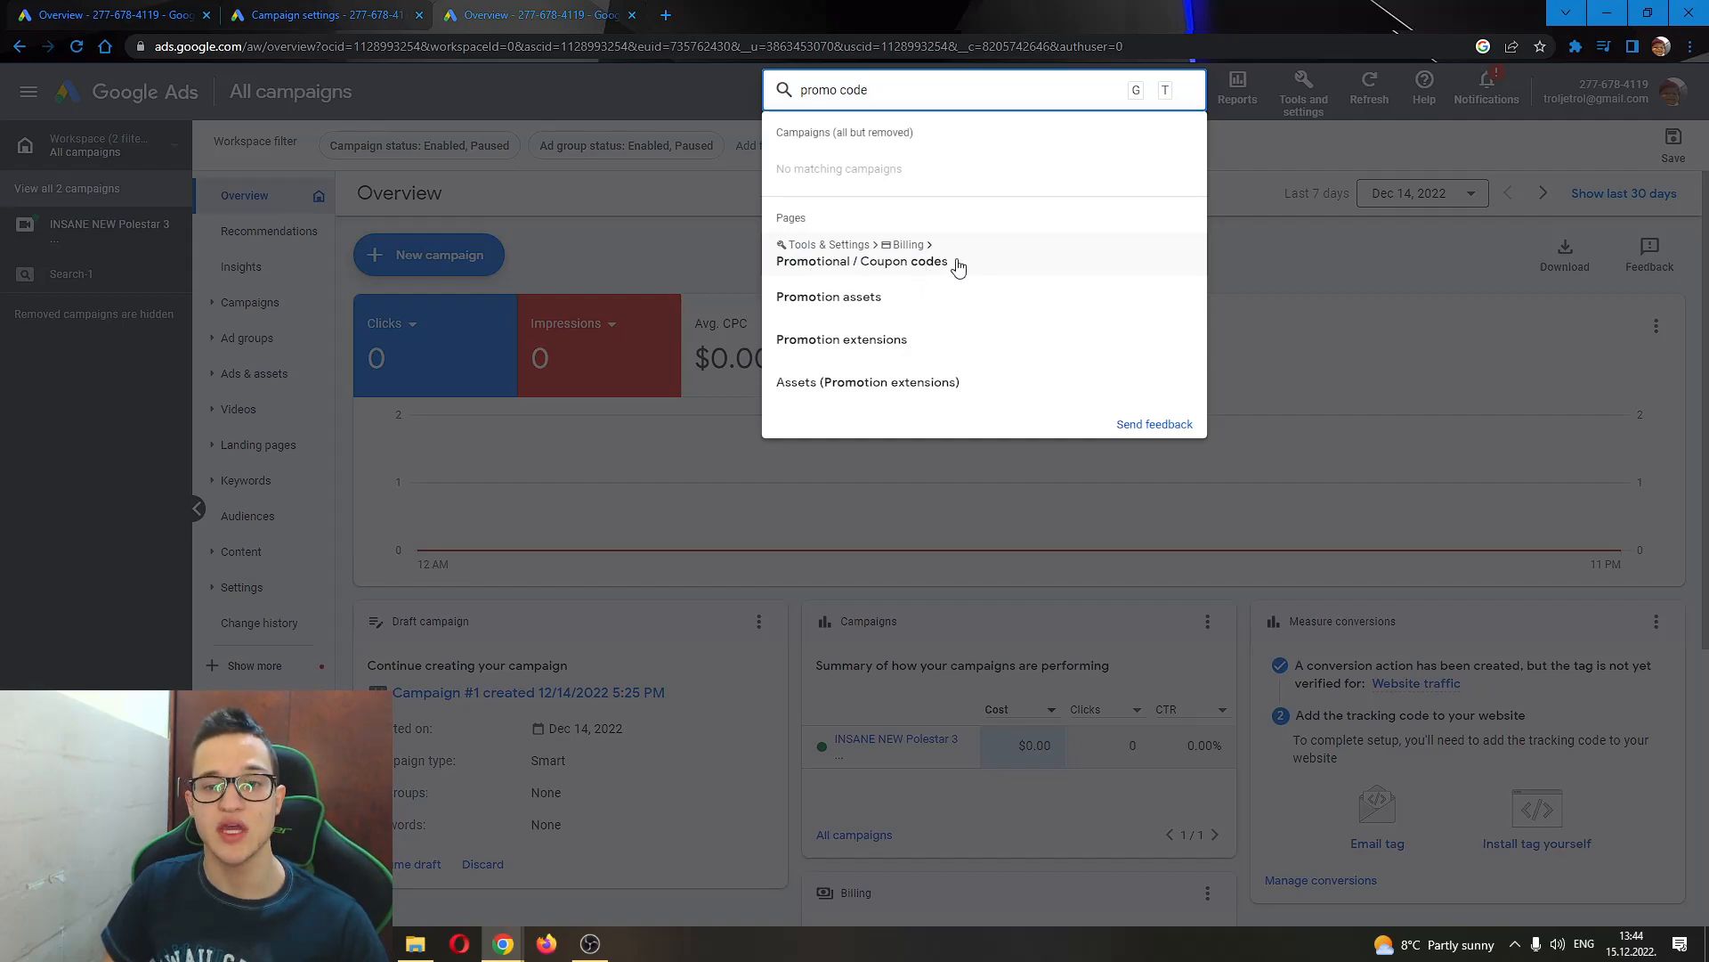
{"action": "left_click", "coordinate": [861, 261]}
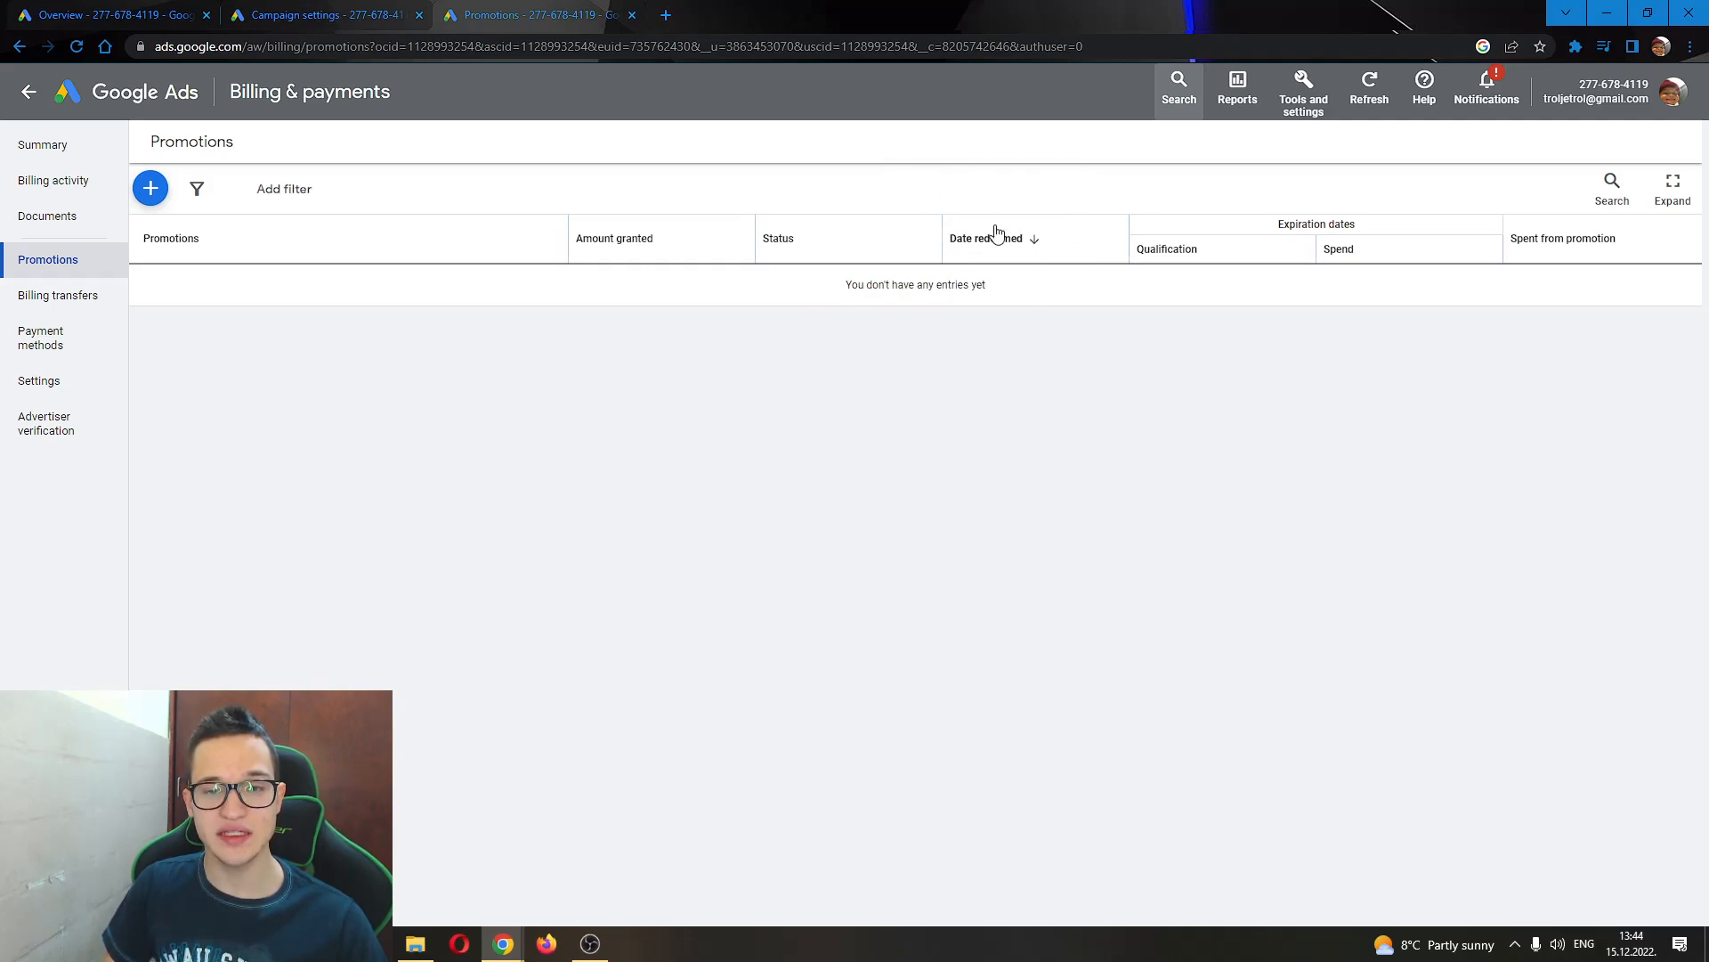
{"action": "mouse_move", "coordinate": [1068, 325]}
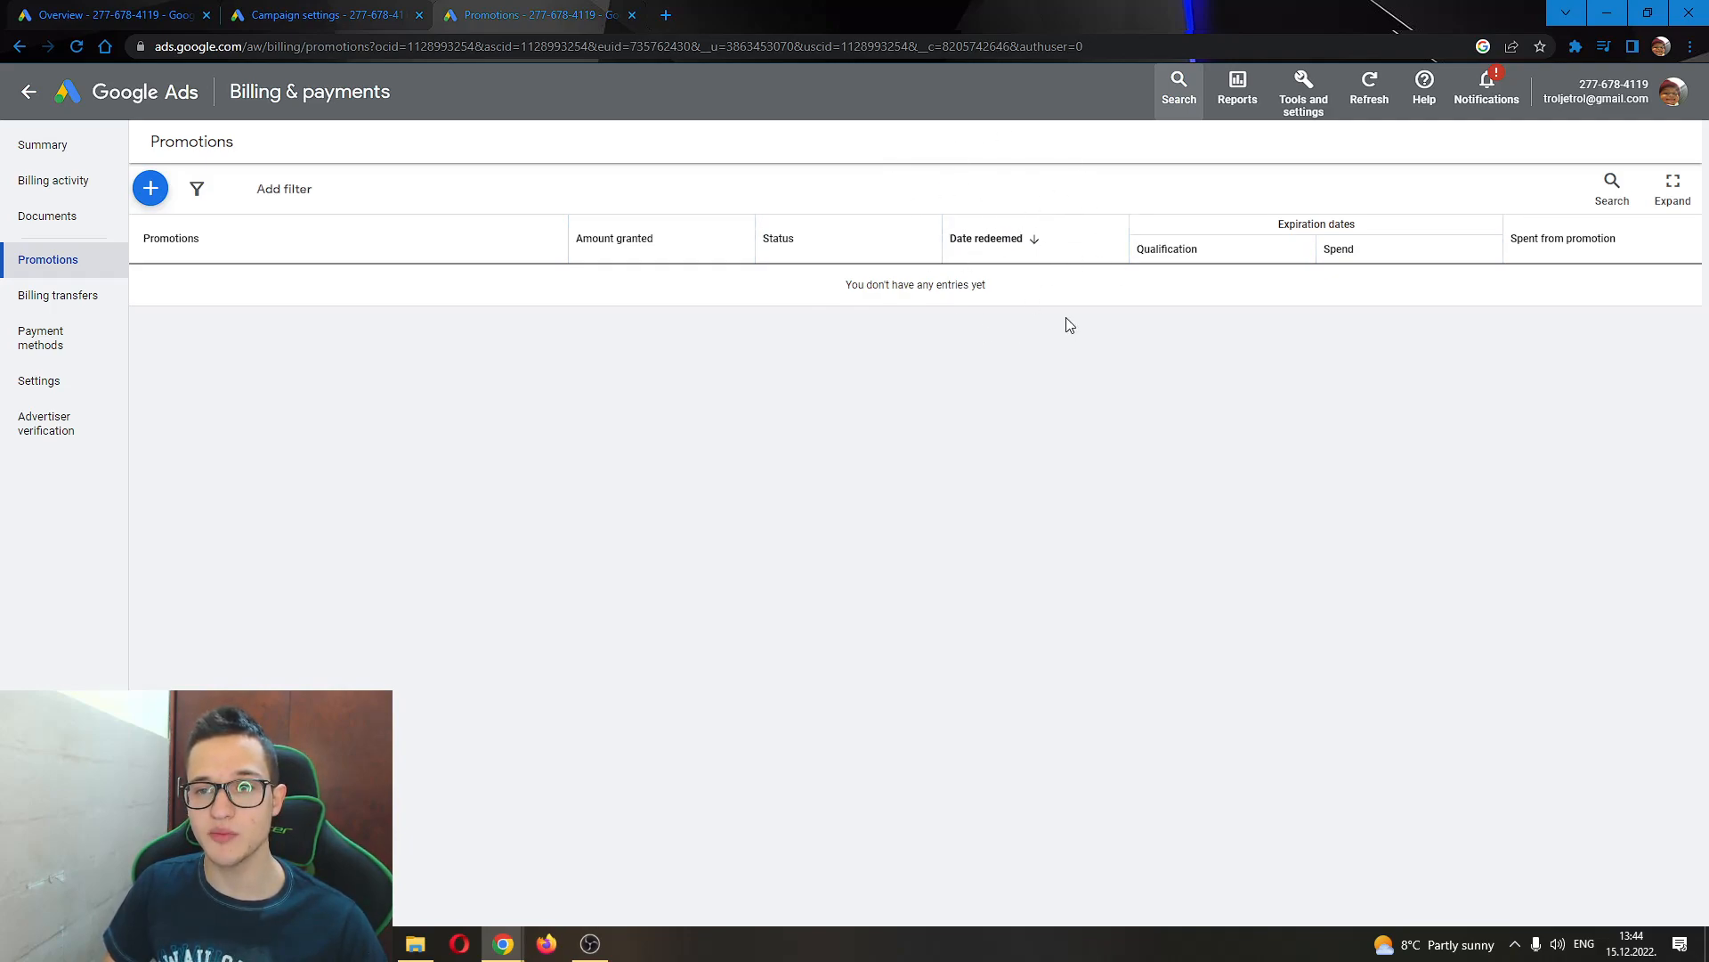
{"action": "mouse_move", "coordinate": [766, 244]}
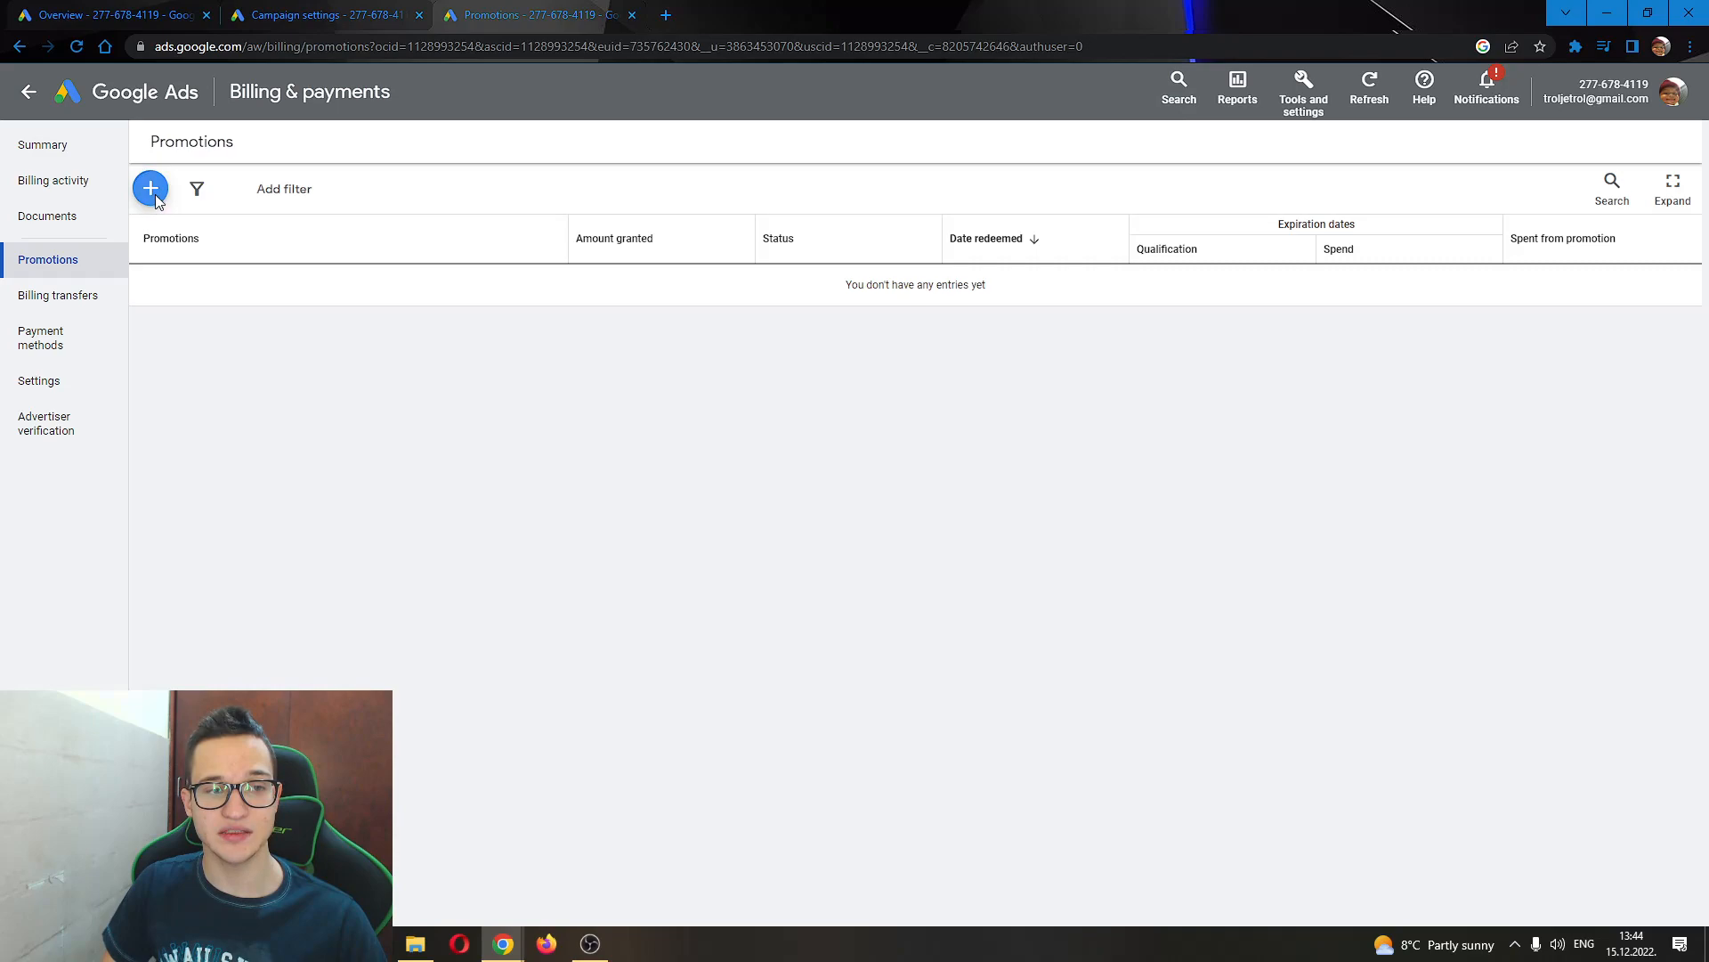
Submit an empty promotional code in the Add dialog, then cancel it
{"action": "left_click", "coordinate": [151, 189]}
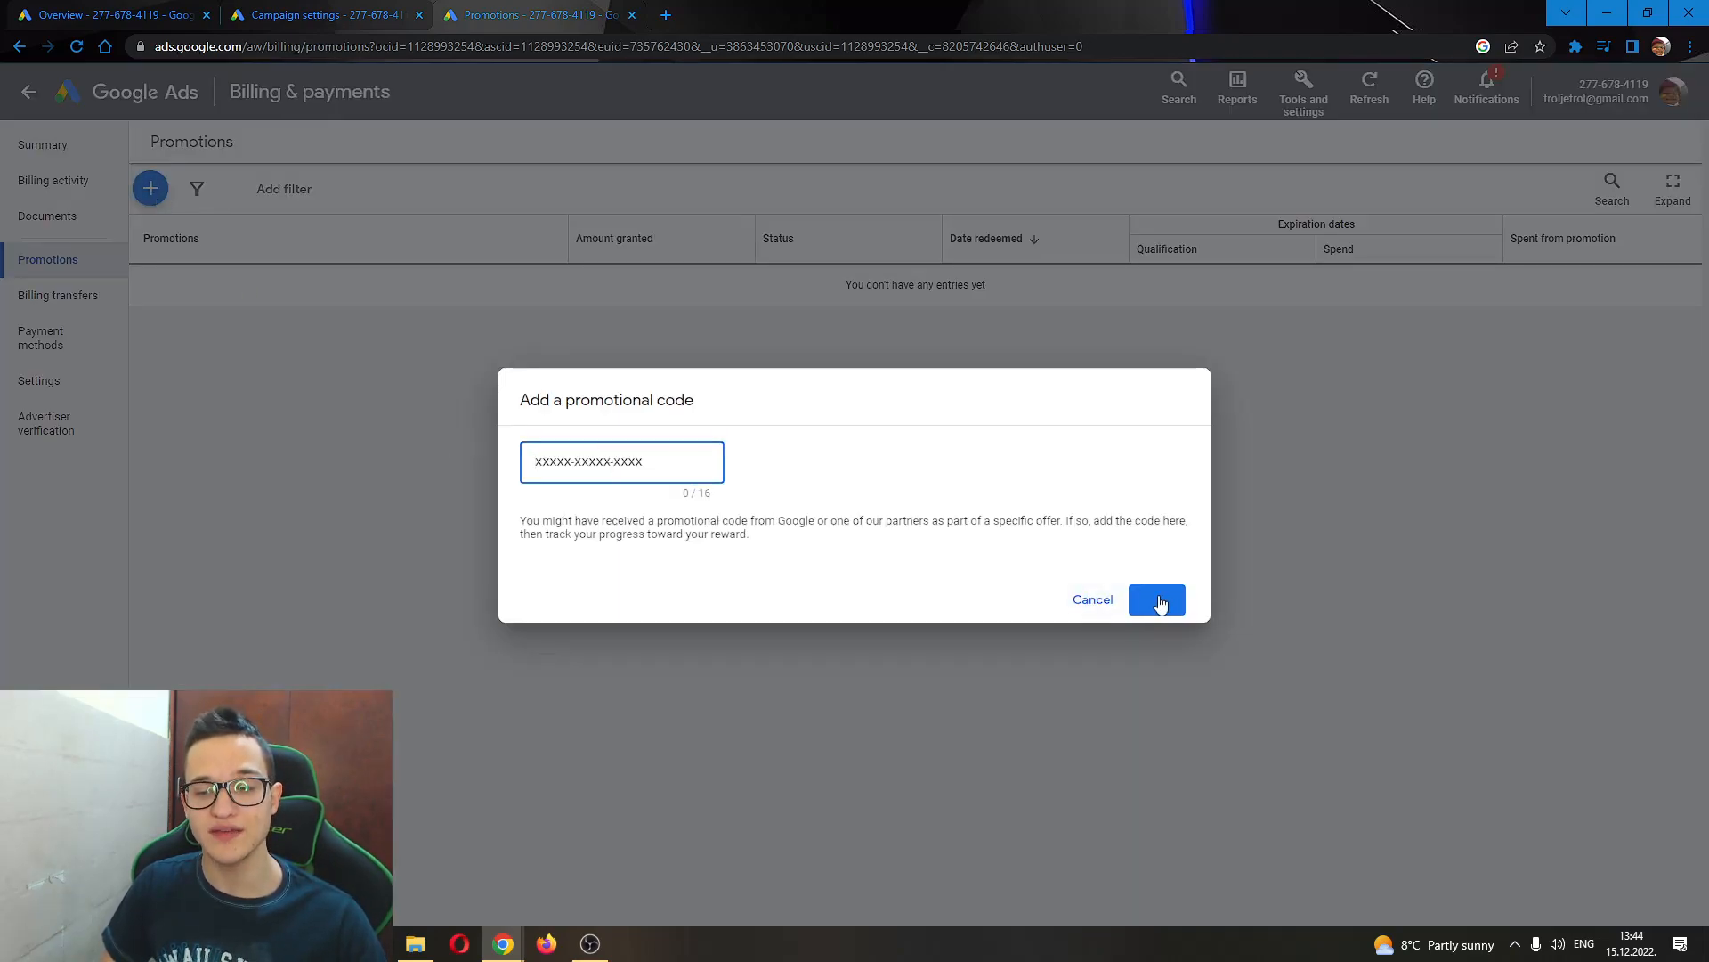
{"action": "left_click", "coordinate": [1155, 601]}
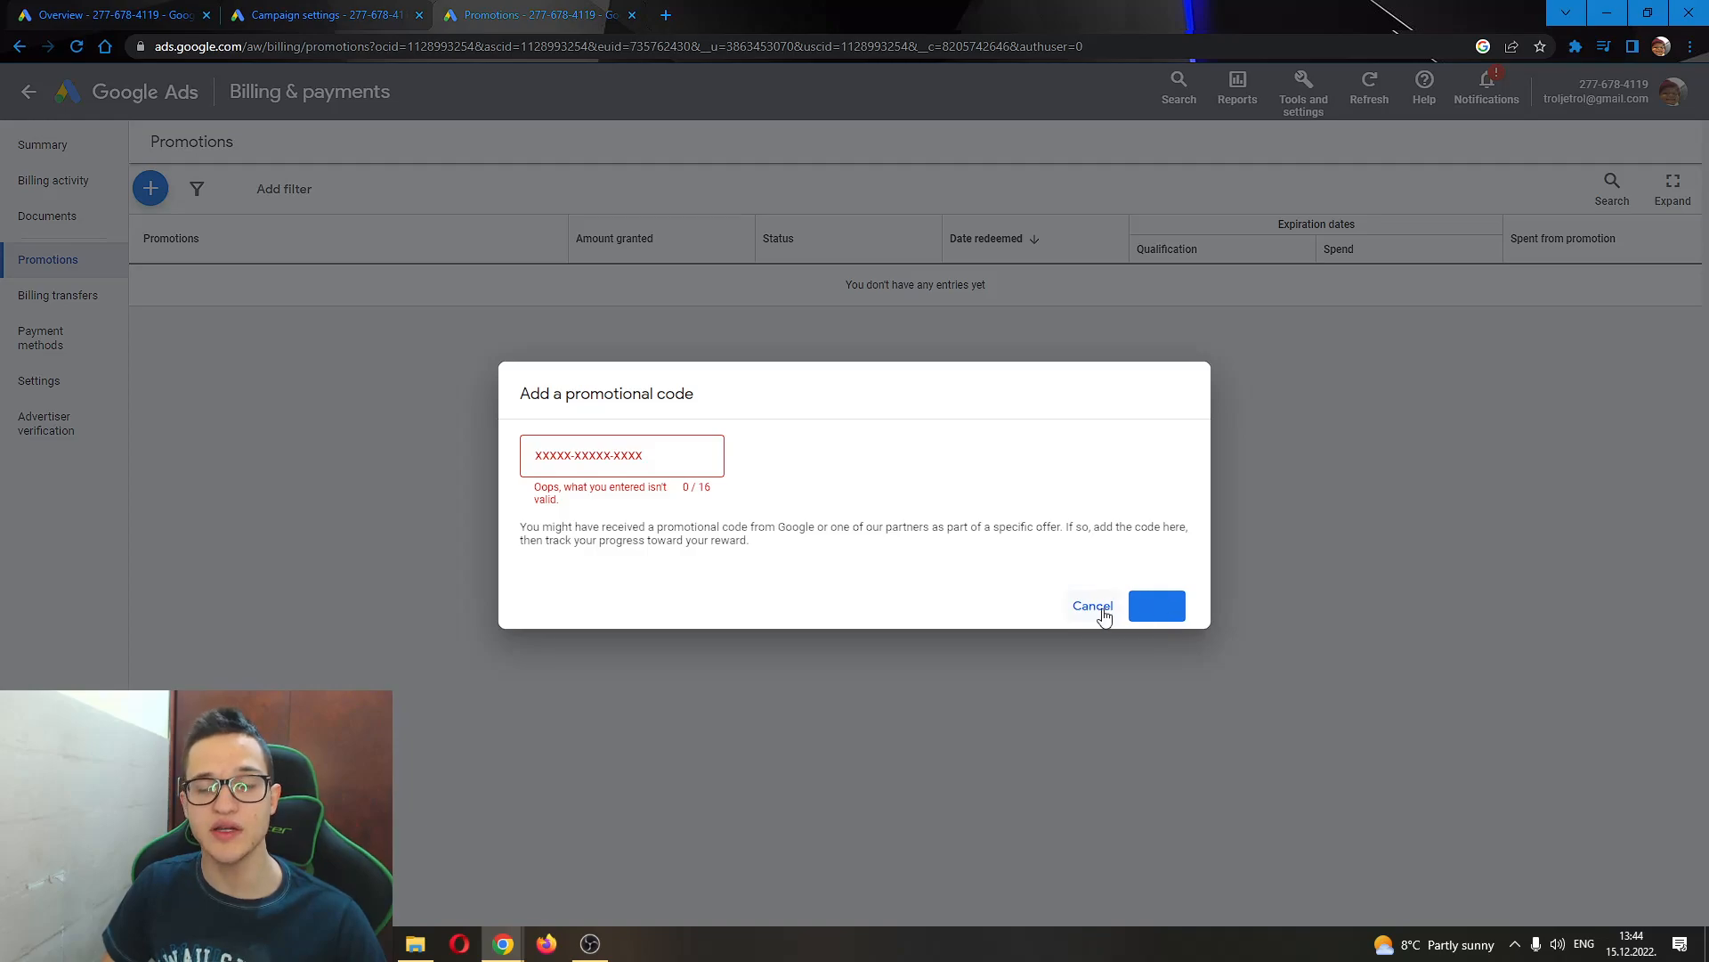
{"action": "left_click", "coordinate": [1090, 606]}
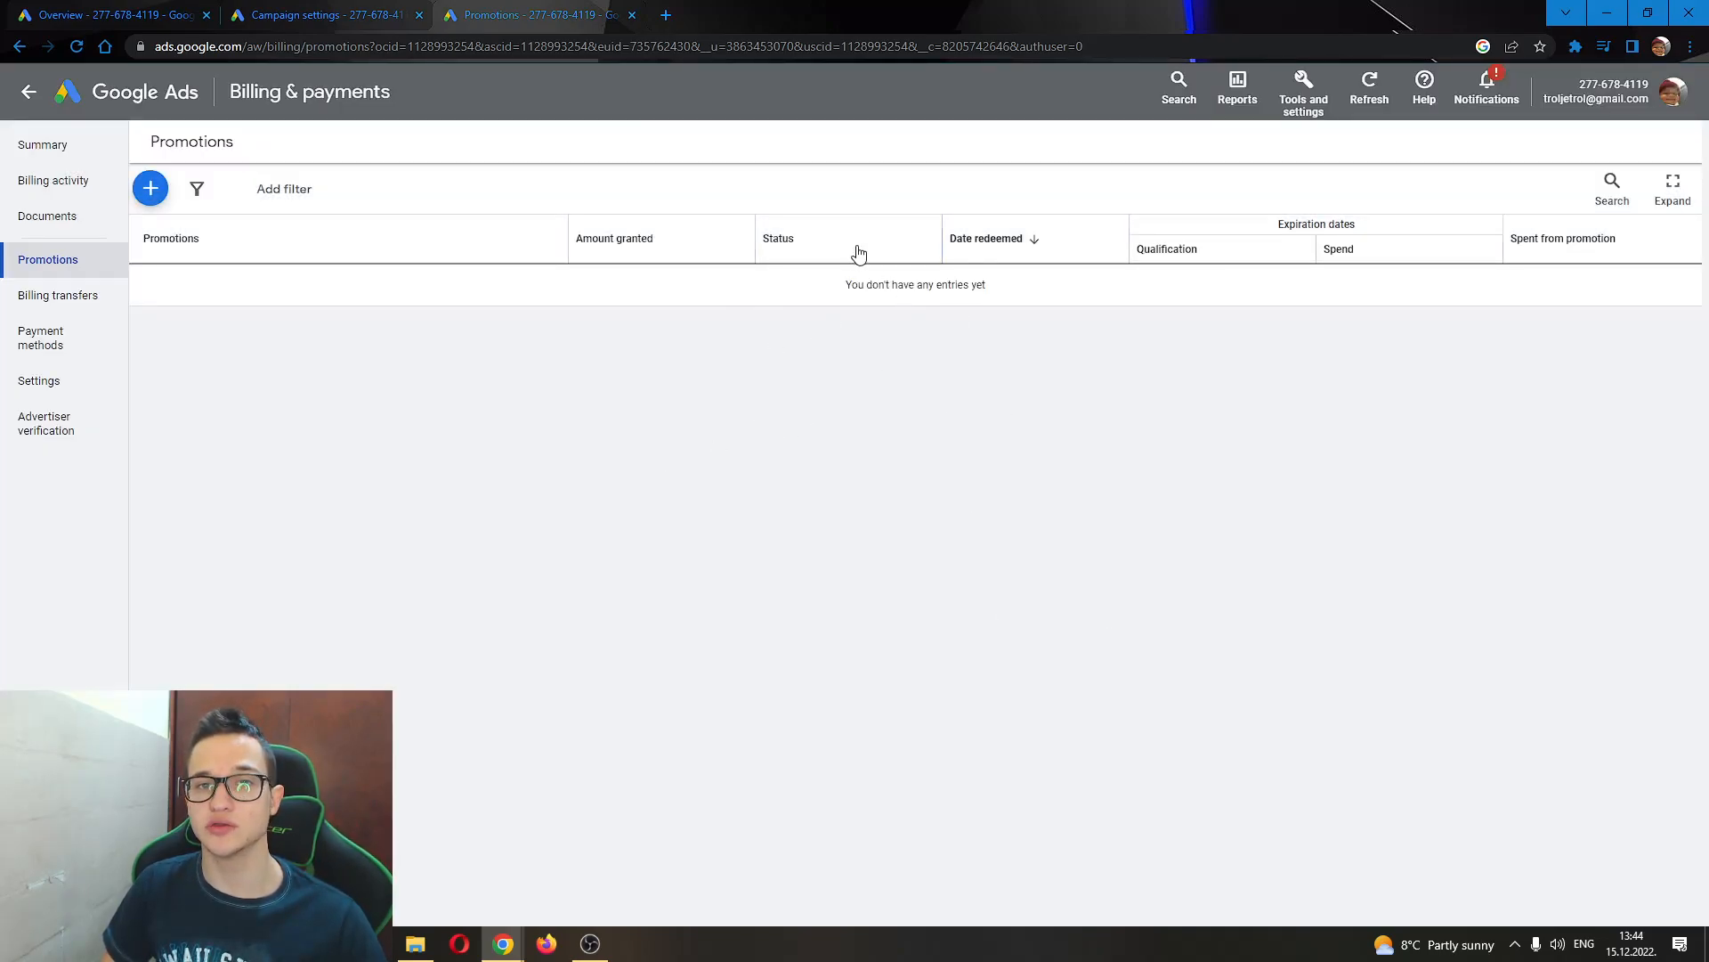
{"action": "mouse_move", "coordinate": [931, 369]}
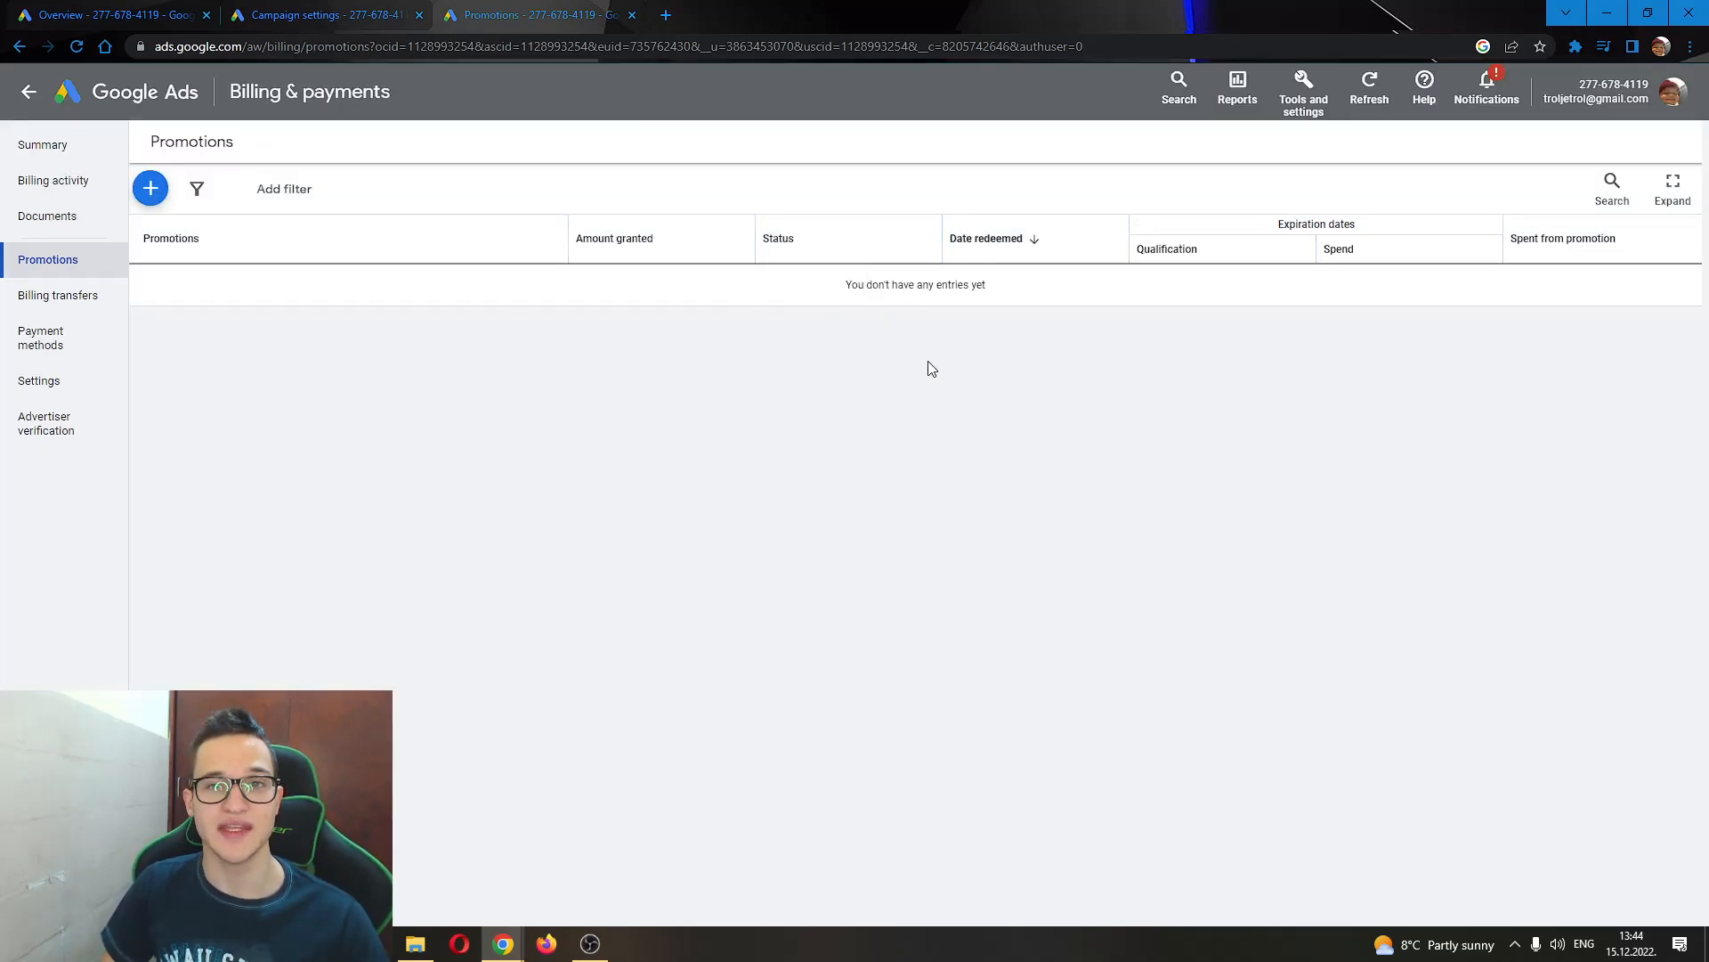